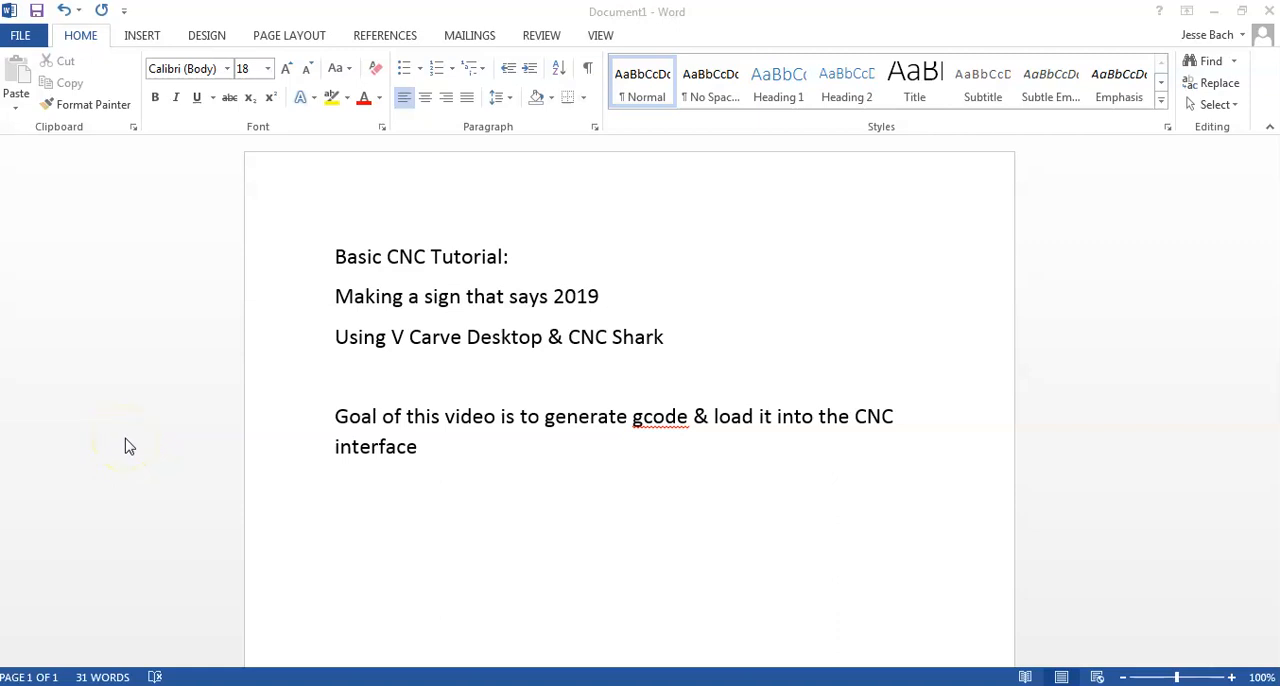
mouse_move(128, 446)
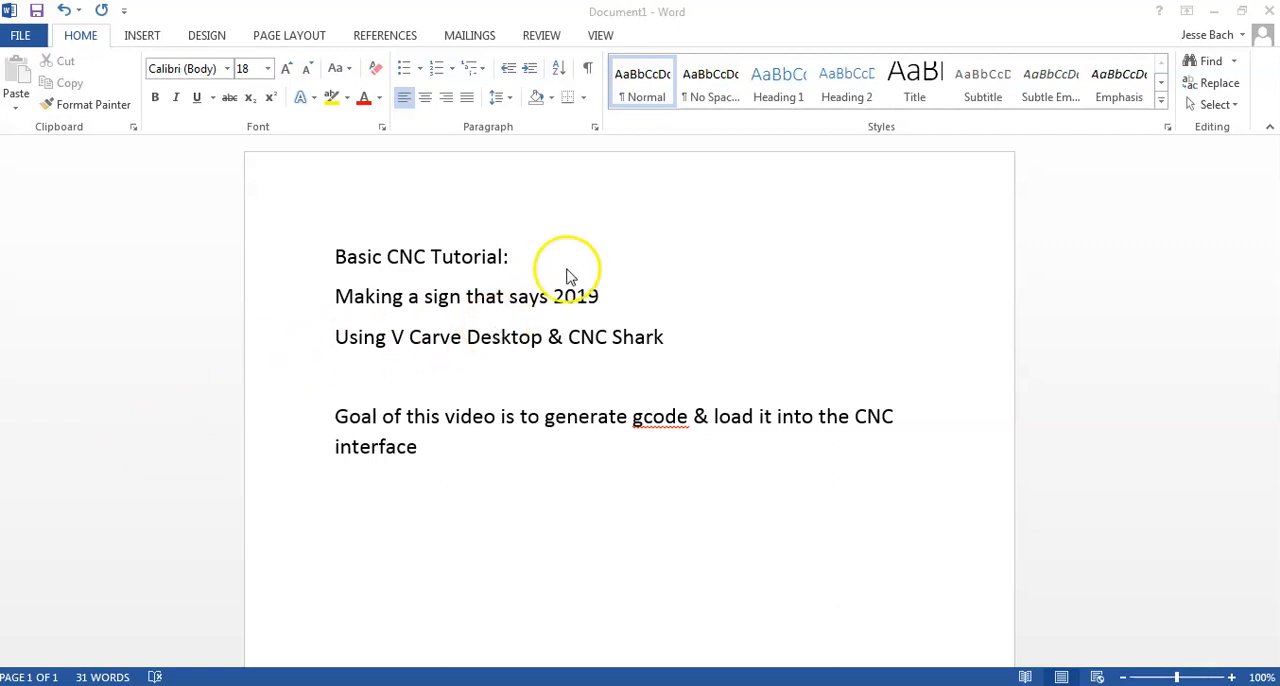
mouse_move(416, 336)
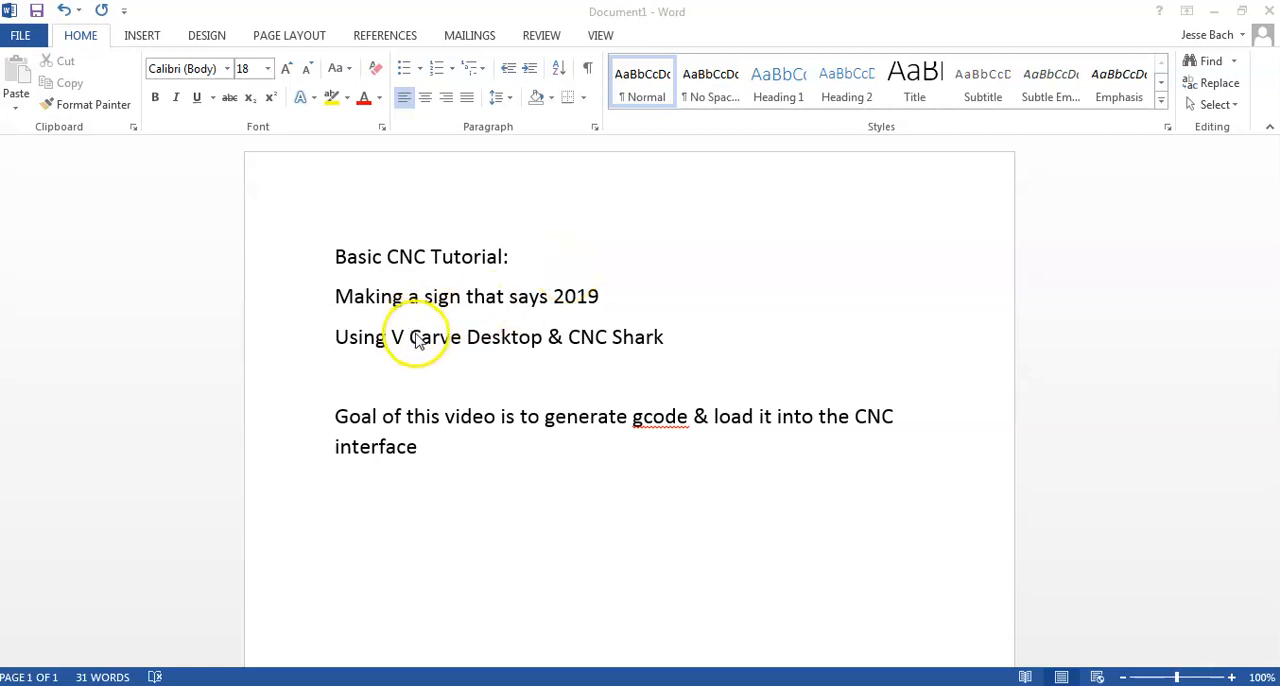
mouse_move(548, 332)
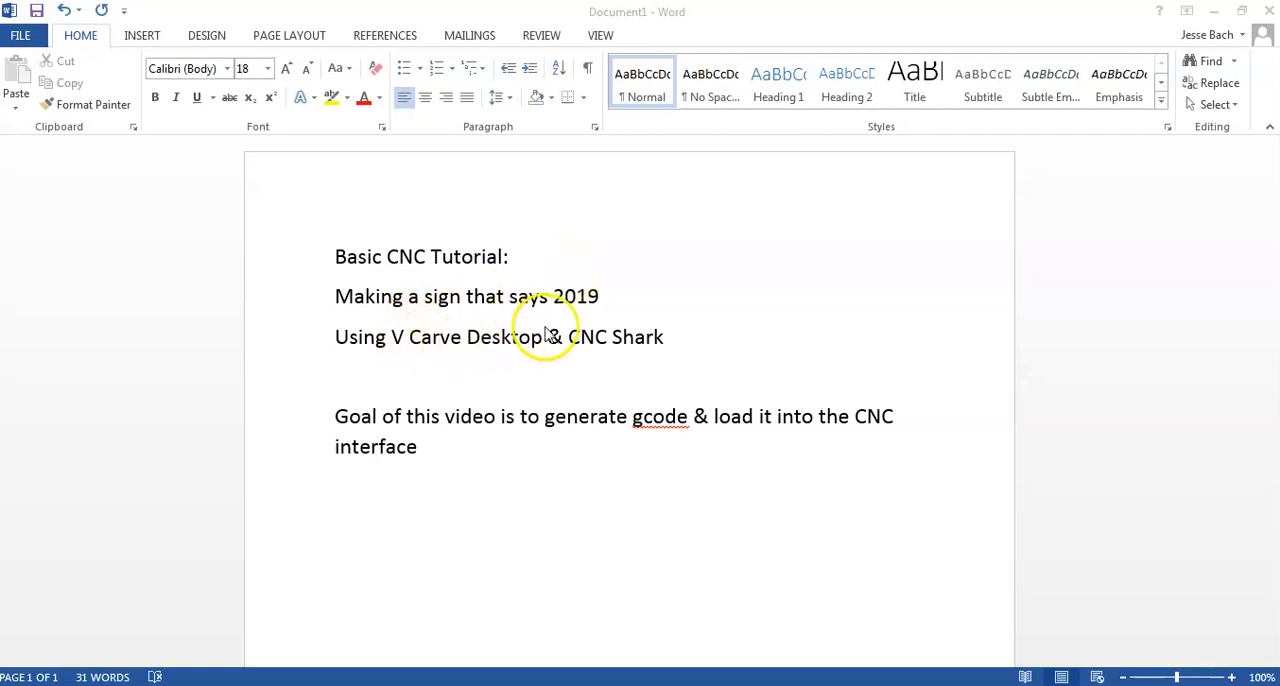
mouse_move(604, 358)
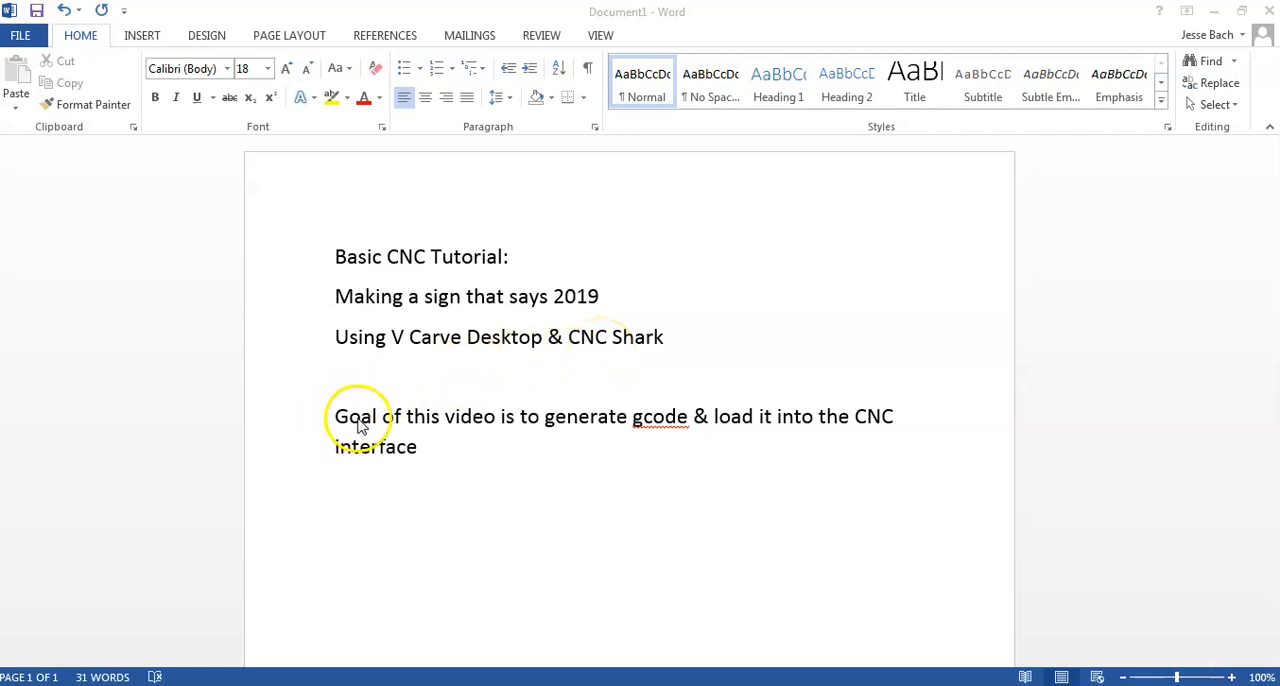
mouse_move(612, 424)
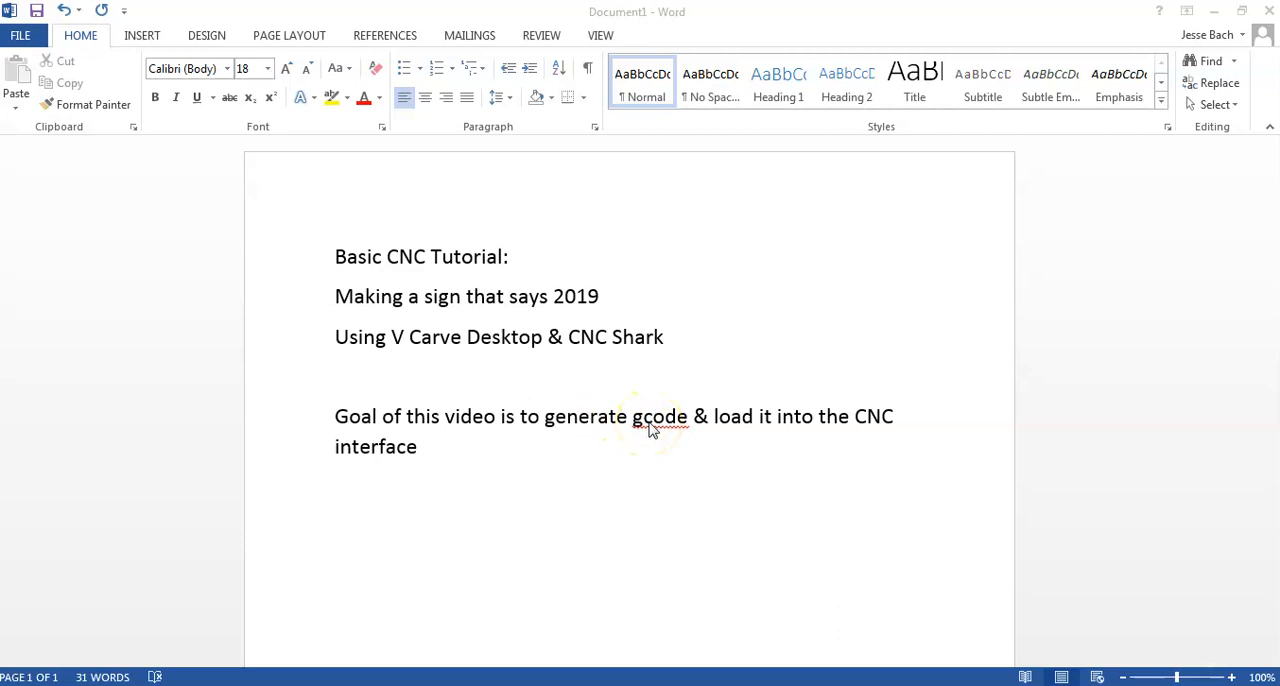
mouse_move(604, 456)
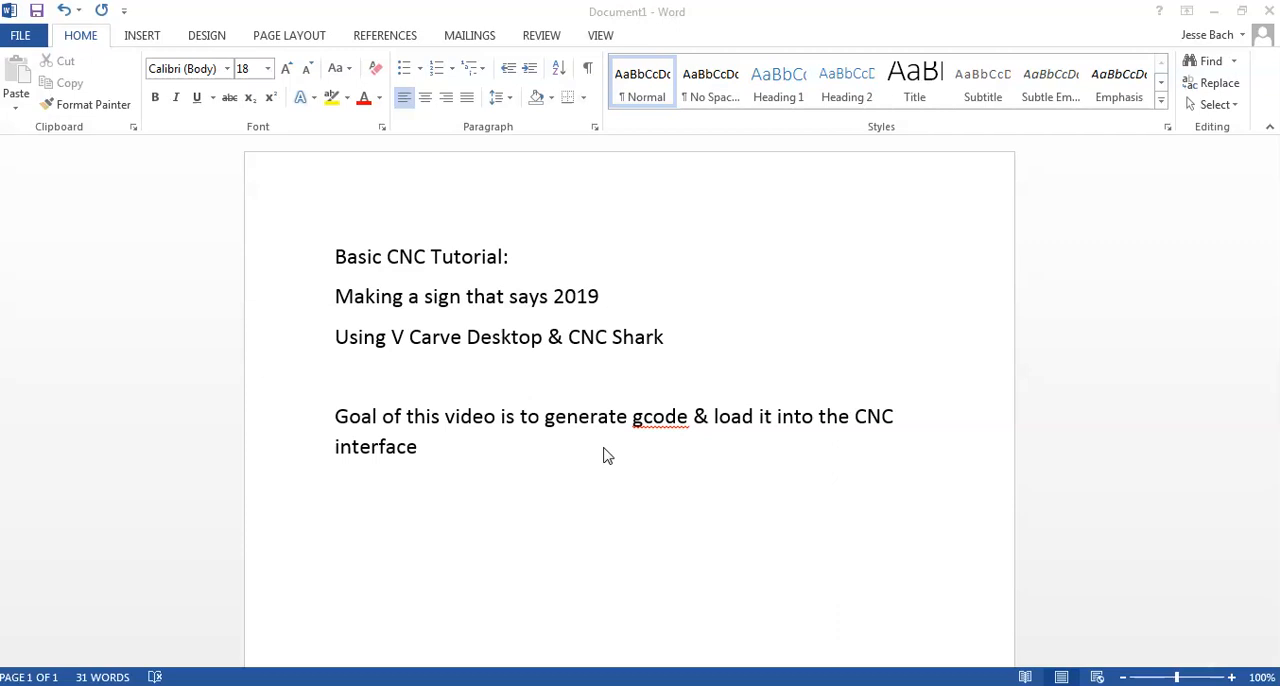
mouse_move(1024, 140)
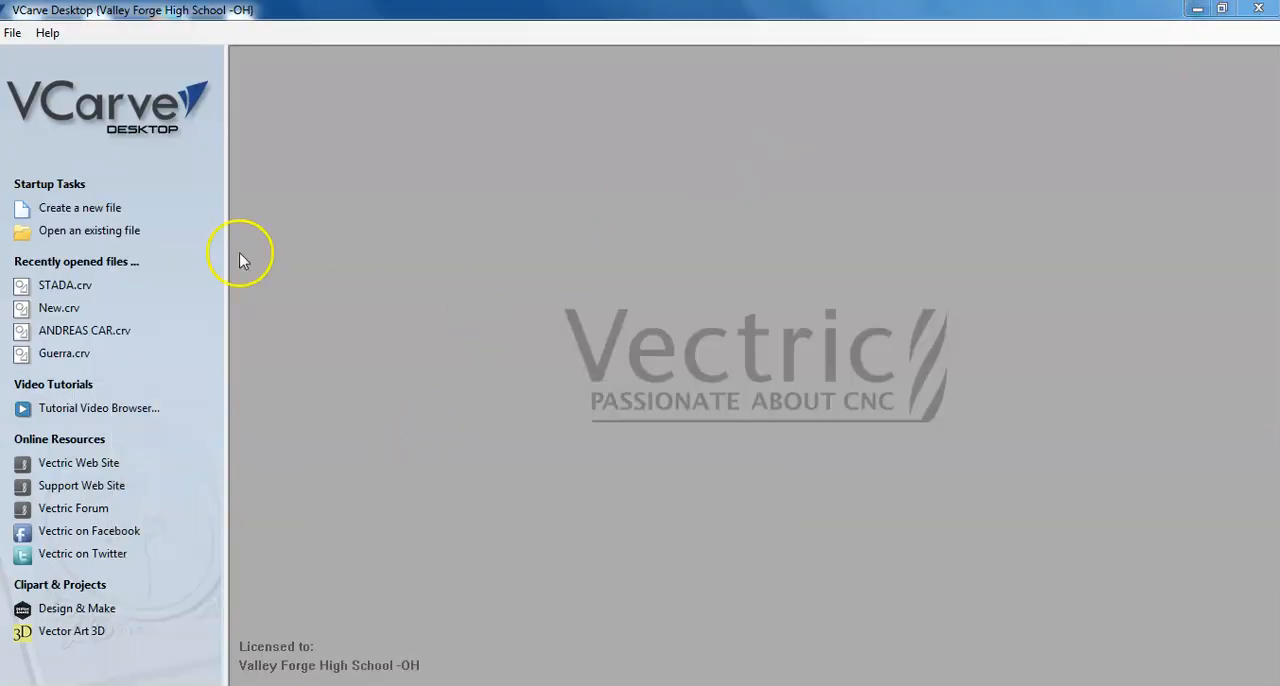
mouse_move(144, 136)
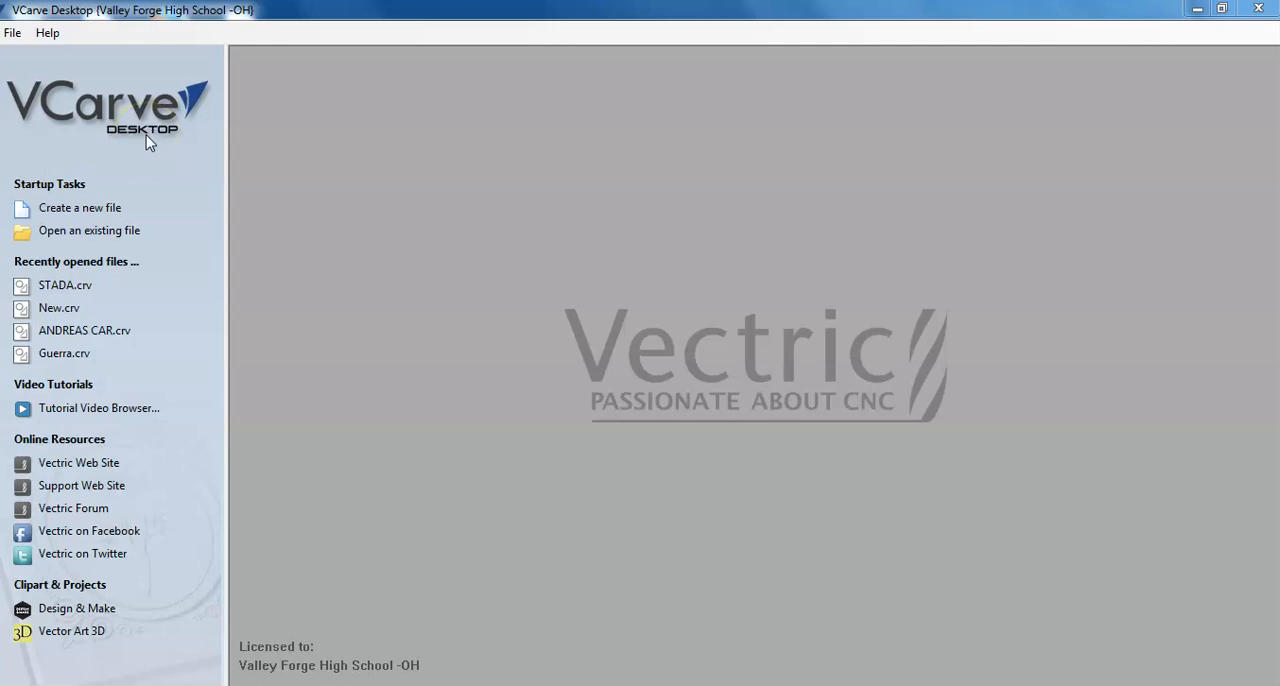
mouse_move(140, 220)
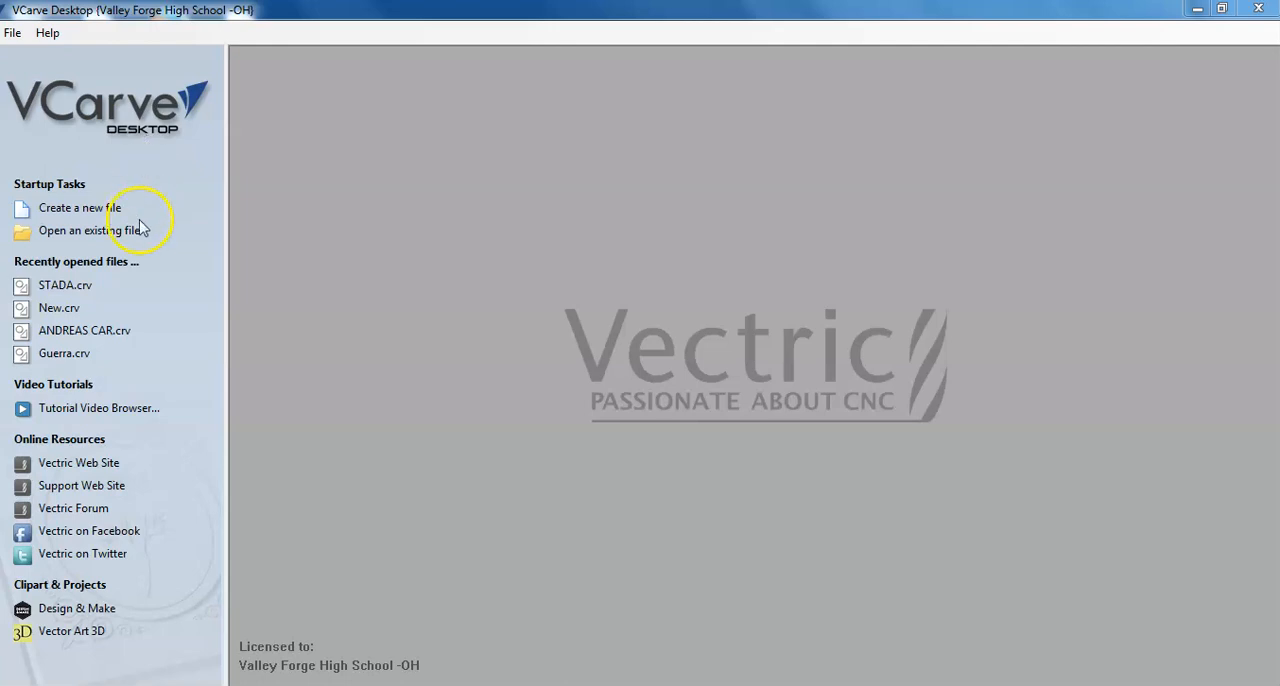
mouse_move(120, 420)
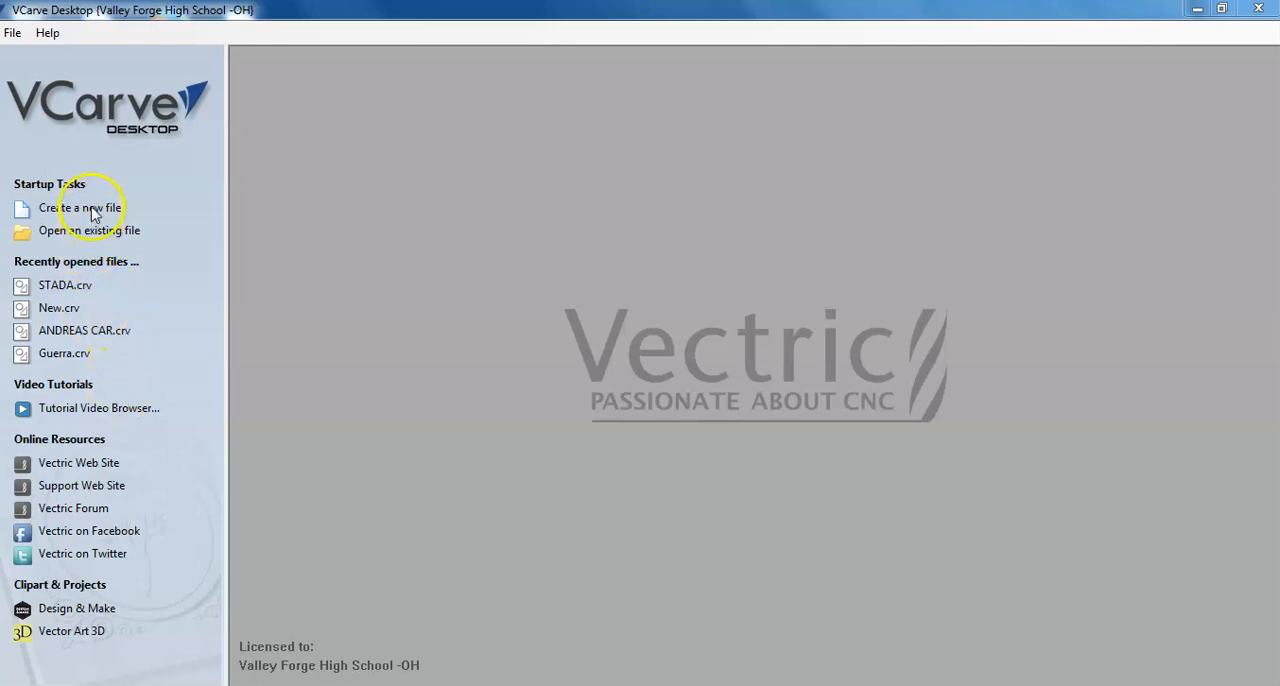
Step: Start a new job sized 14 by 10 inches, 0.75 thick, in Canadian Maple
click(80, 208)
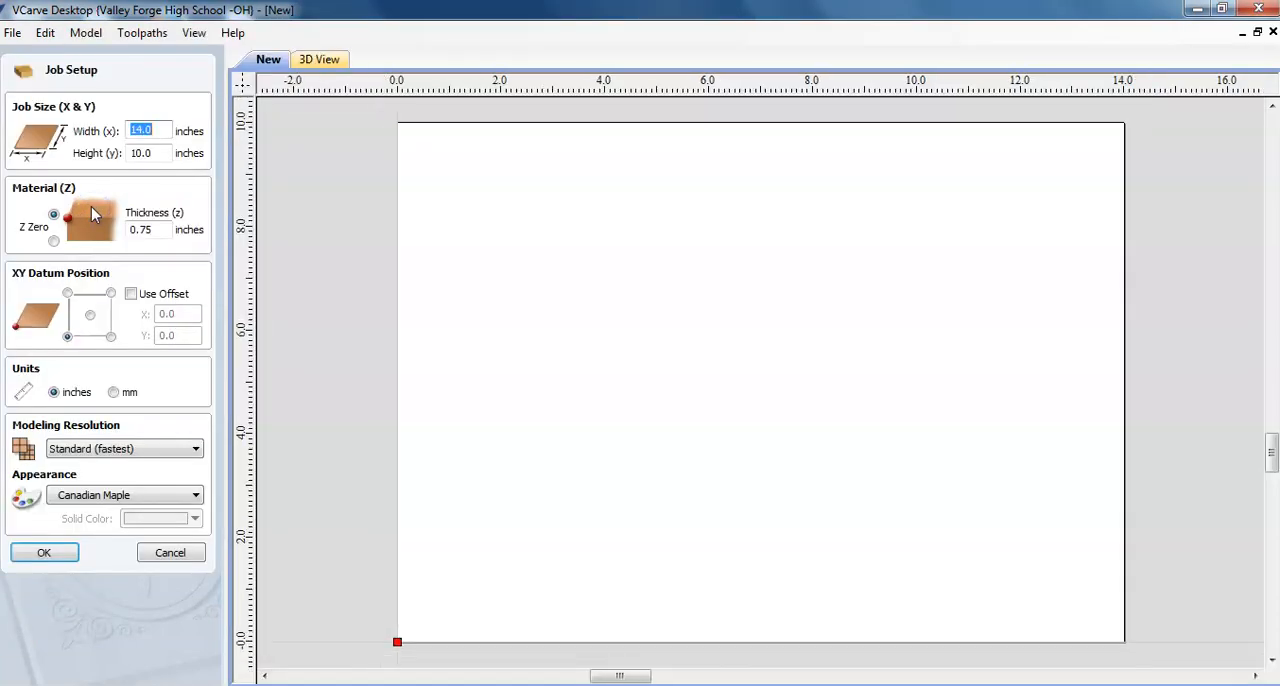
mouse_move(90, 108)
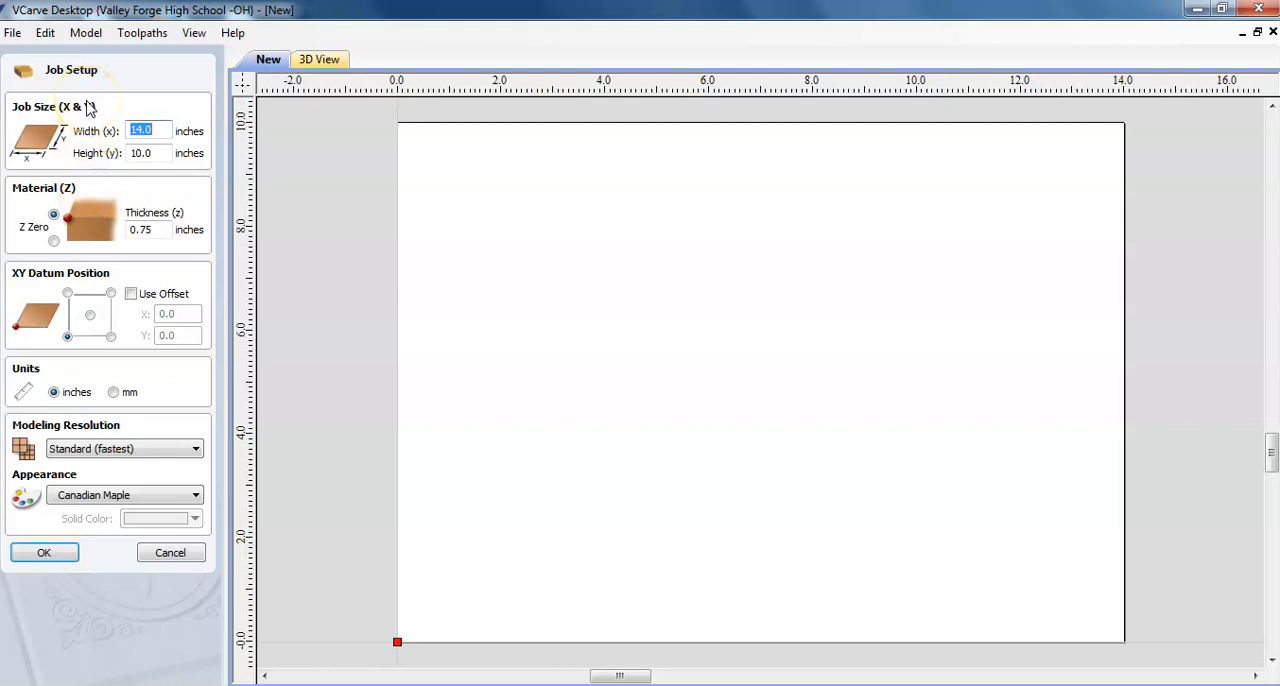
mouse_move(68, 330)
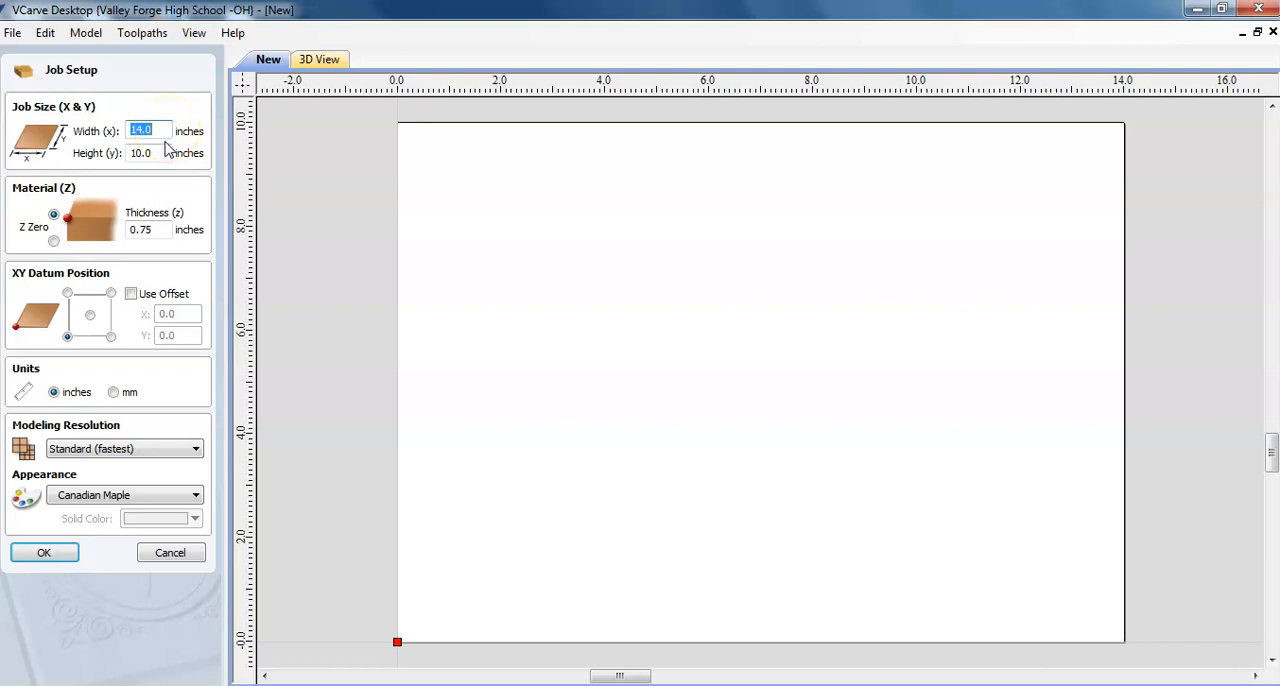
mouse_move(160, 210)
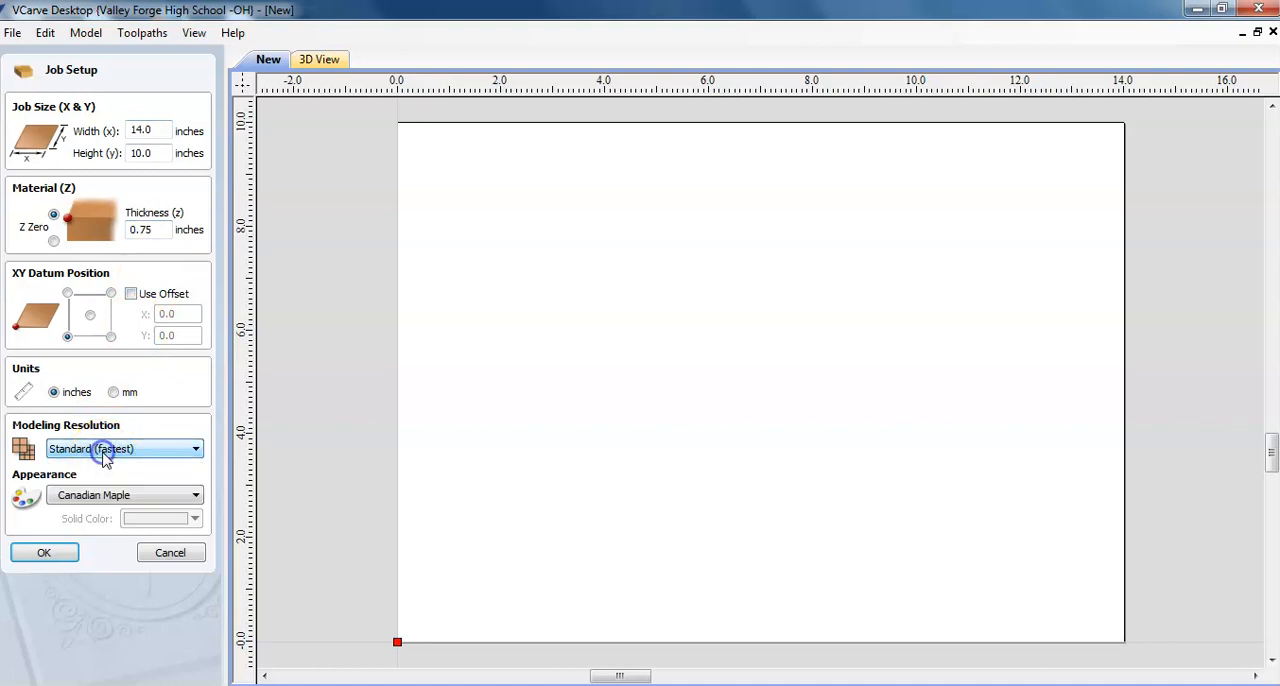
mouse_move(104, 488)
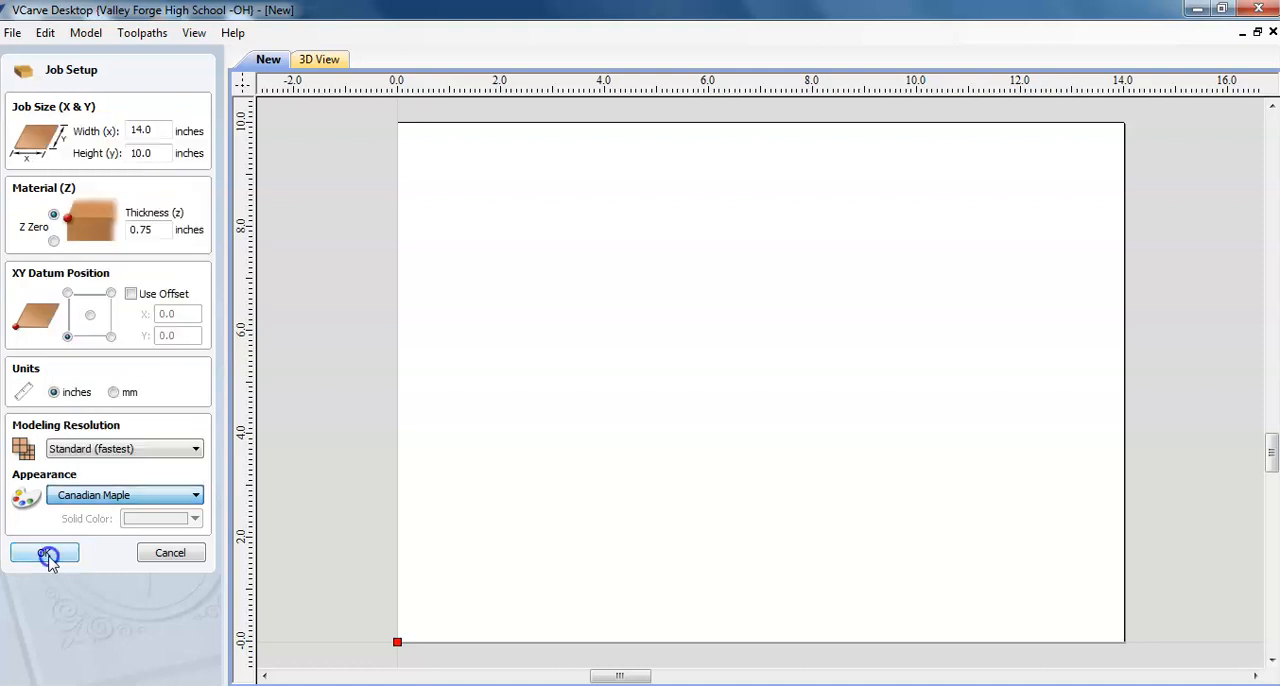
click(44, 552)
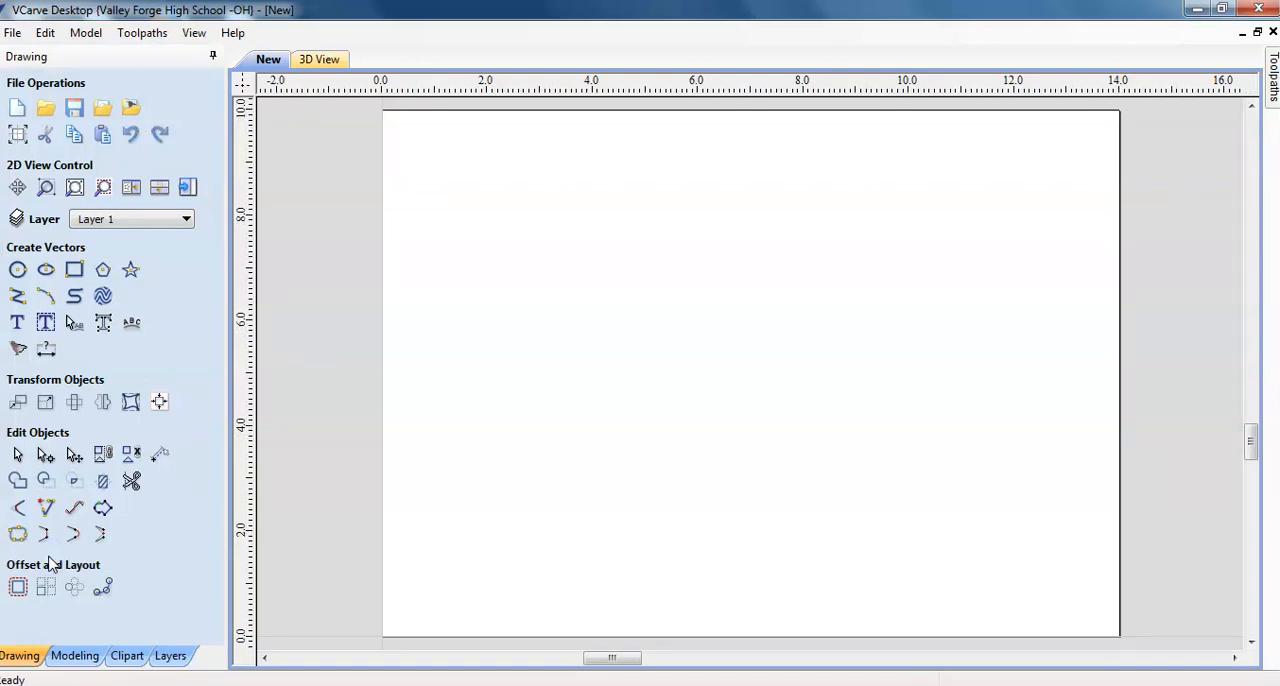
mouse_move(508, 352)
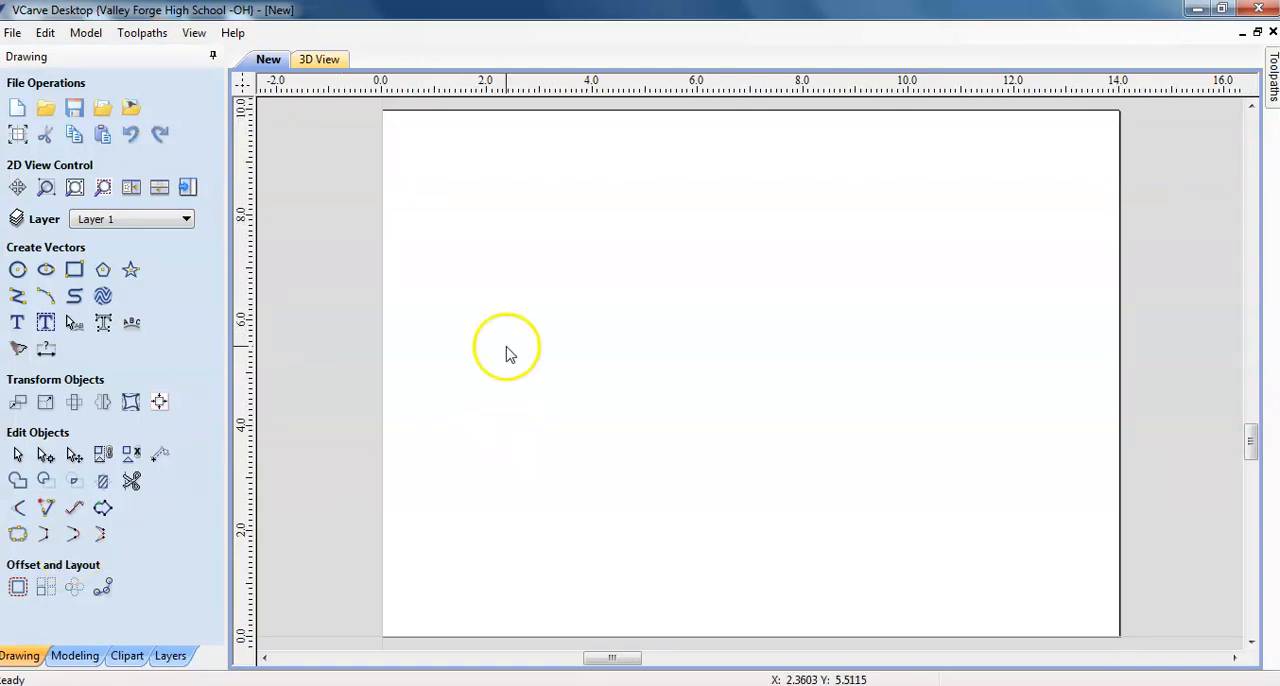
mouse_move(976, 362)
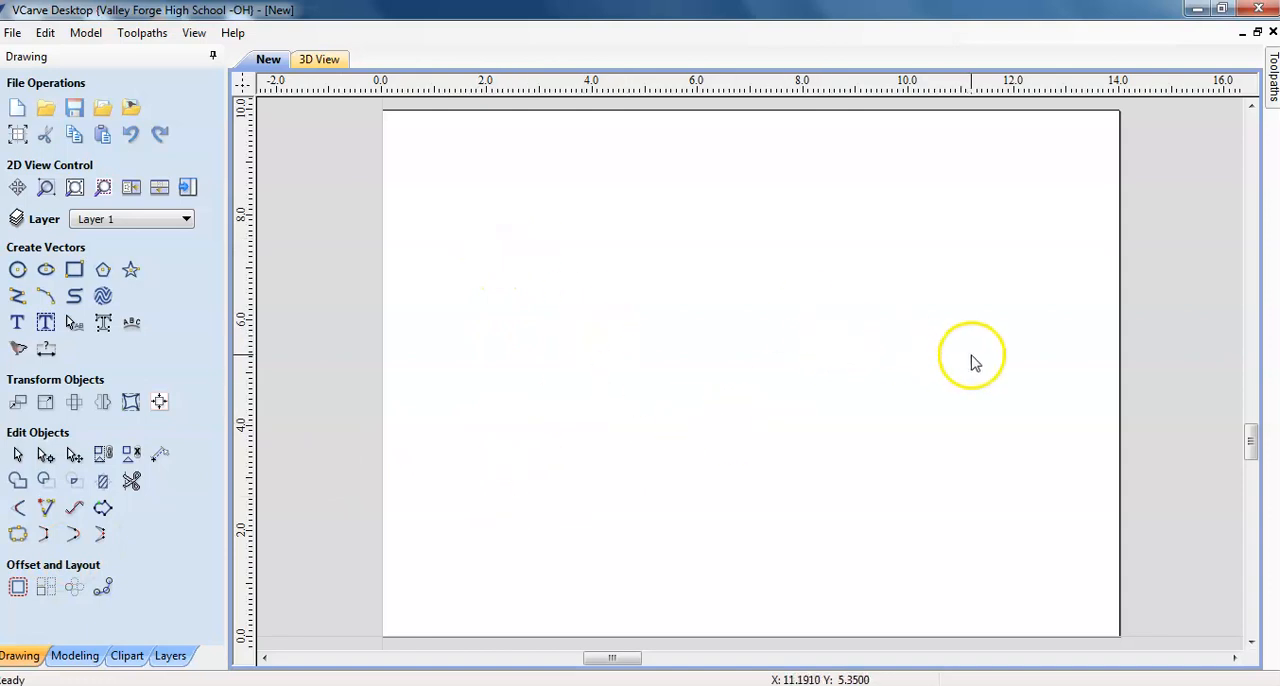
mouse_move(700, 354)
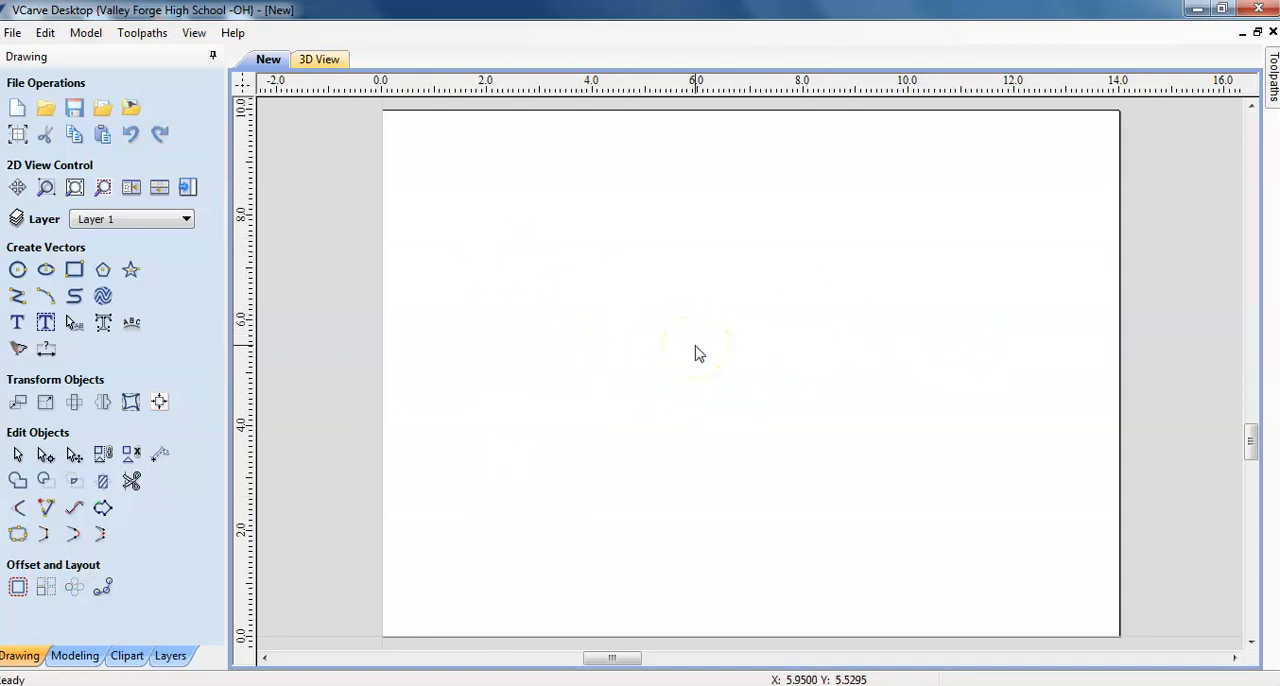
mouse_move(46, 322)
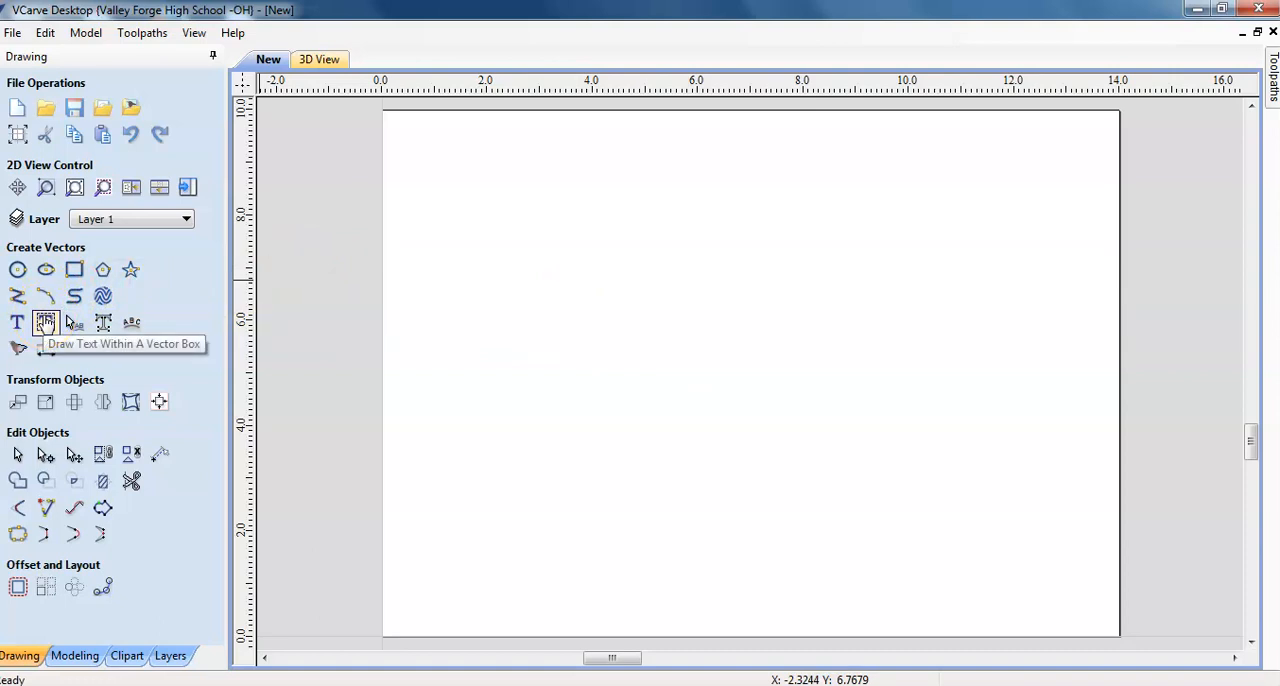
Step: Place auto-layout text "2019" in single-line Helvetica 3L across the job
click(46, 322)
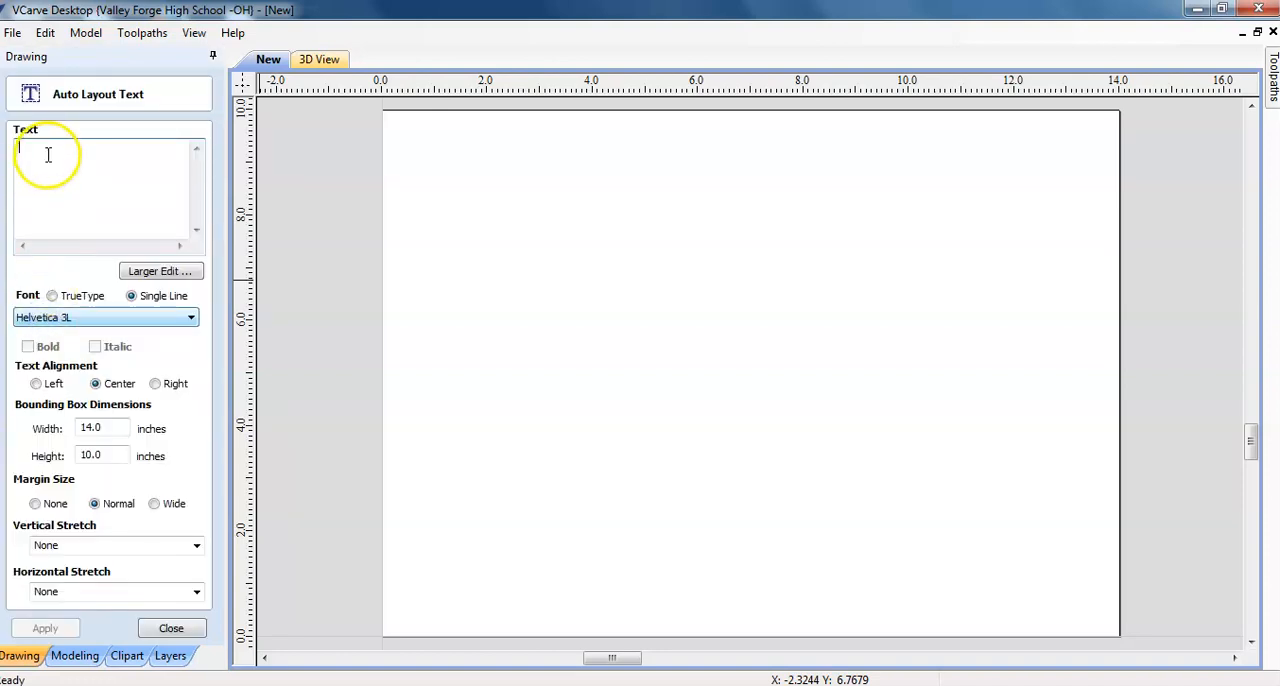
mouse_move(56, 168)
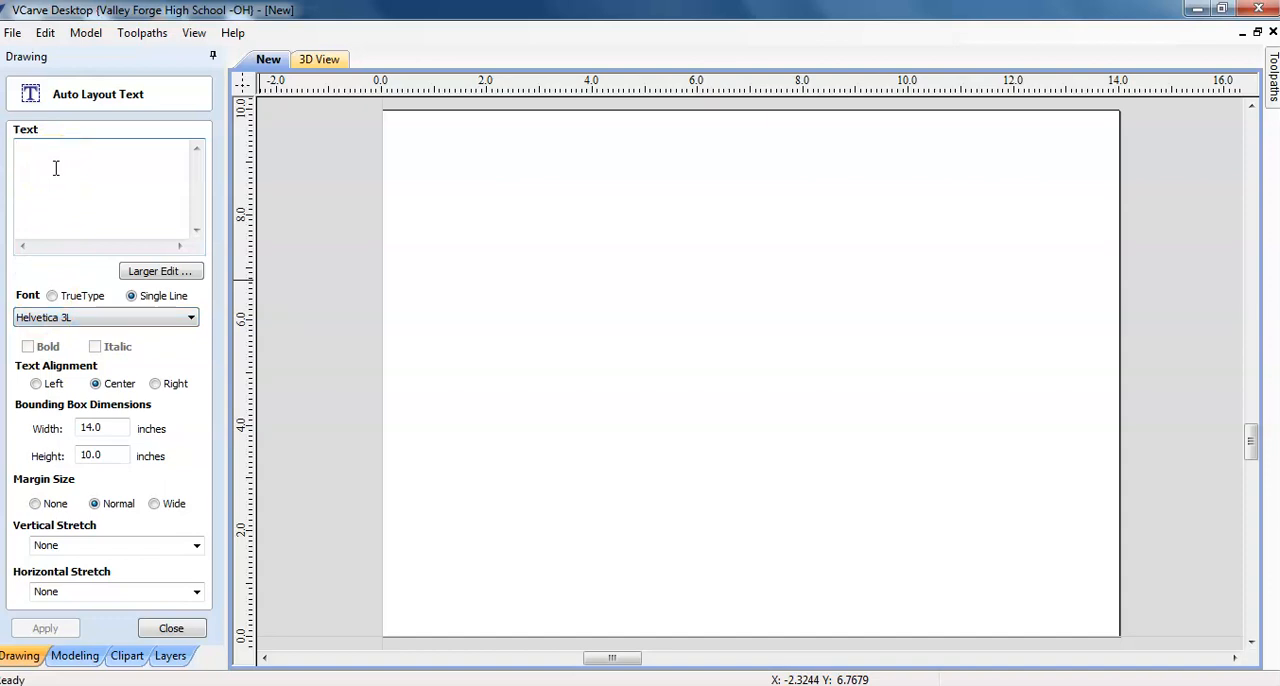
text(20)
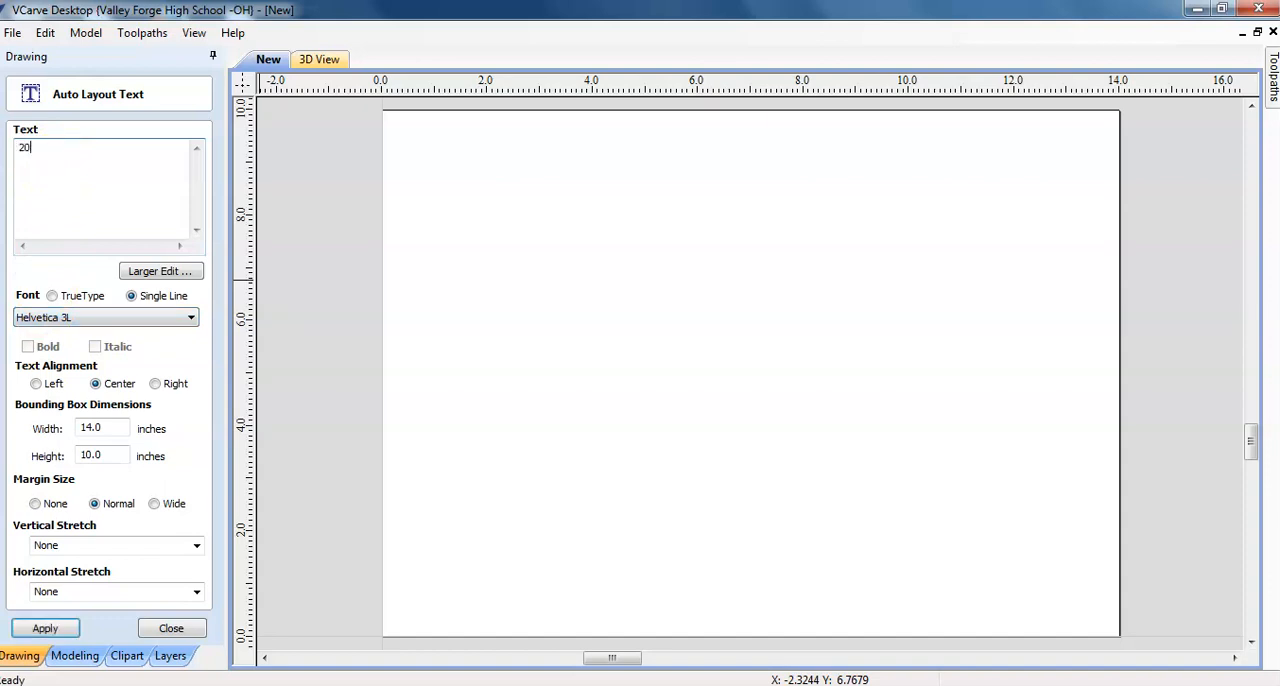
text(19)
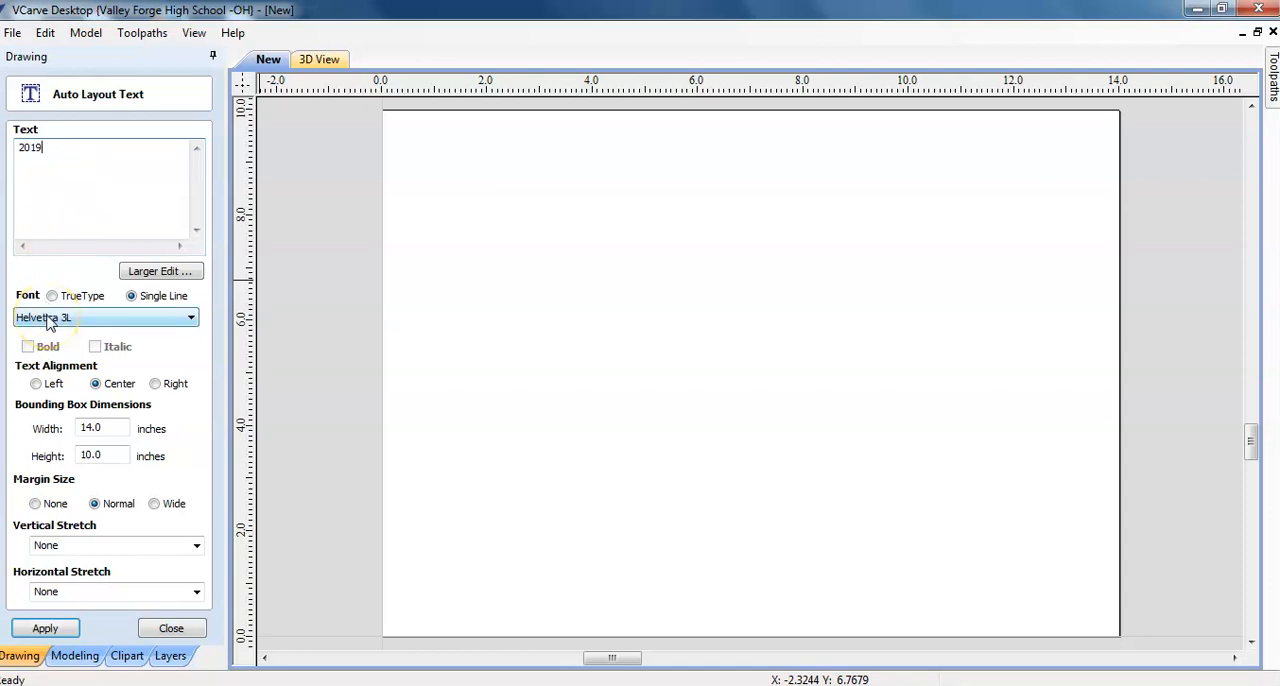
click(190, 316)
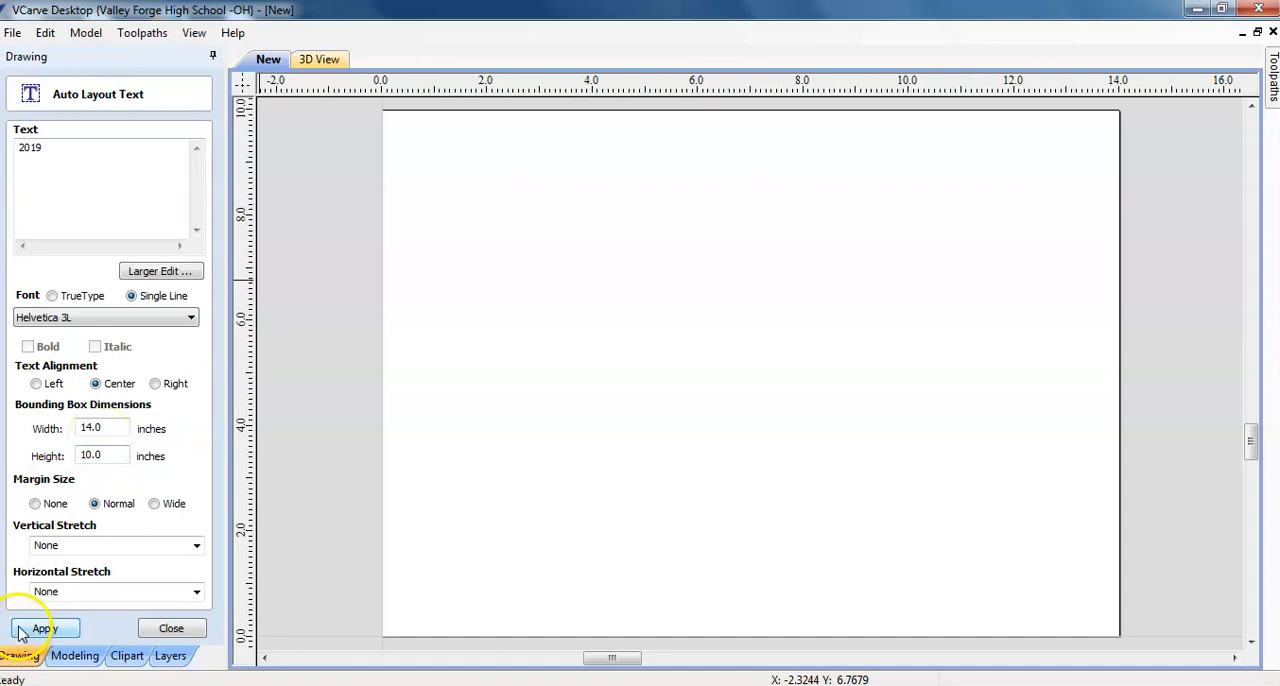
click(44, 628)
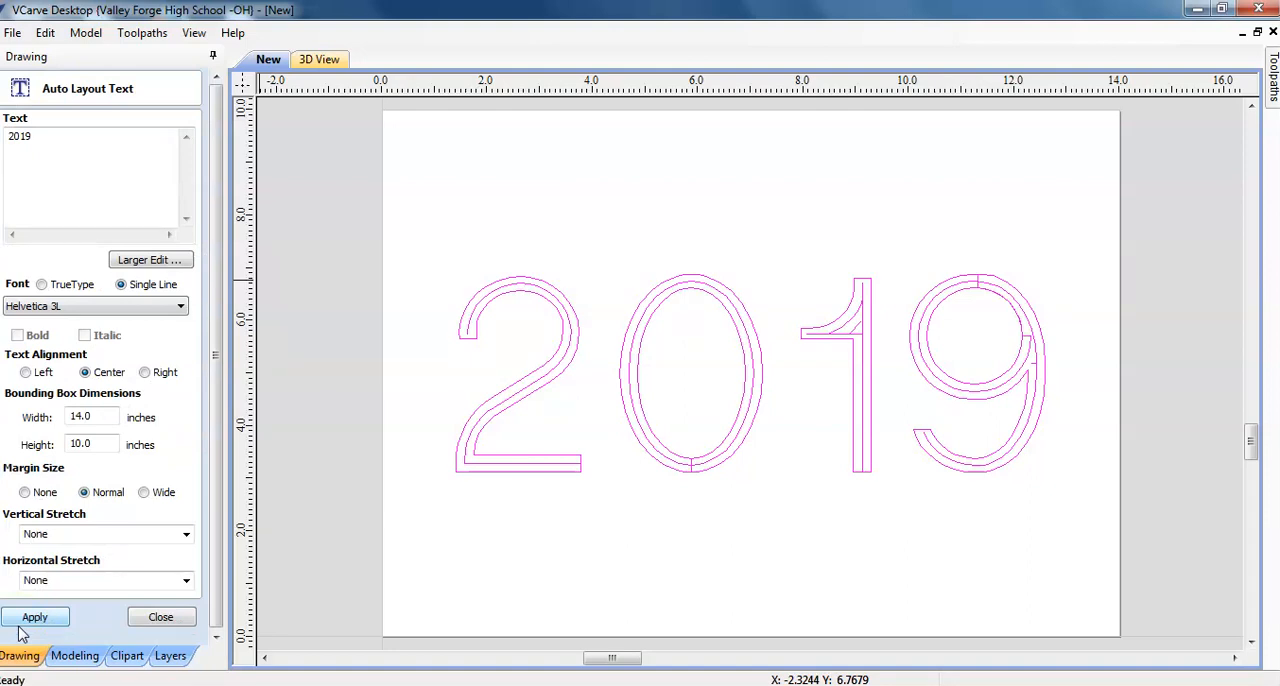
click(96, 532)
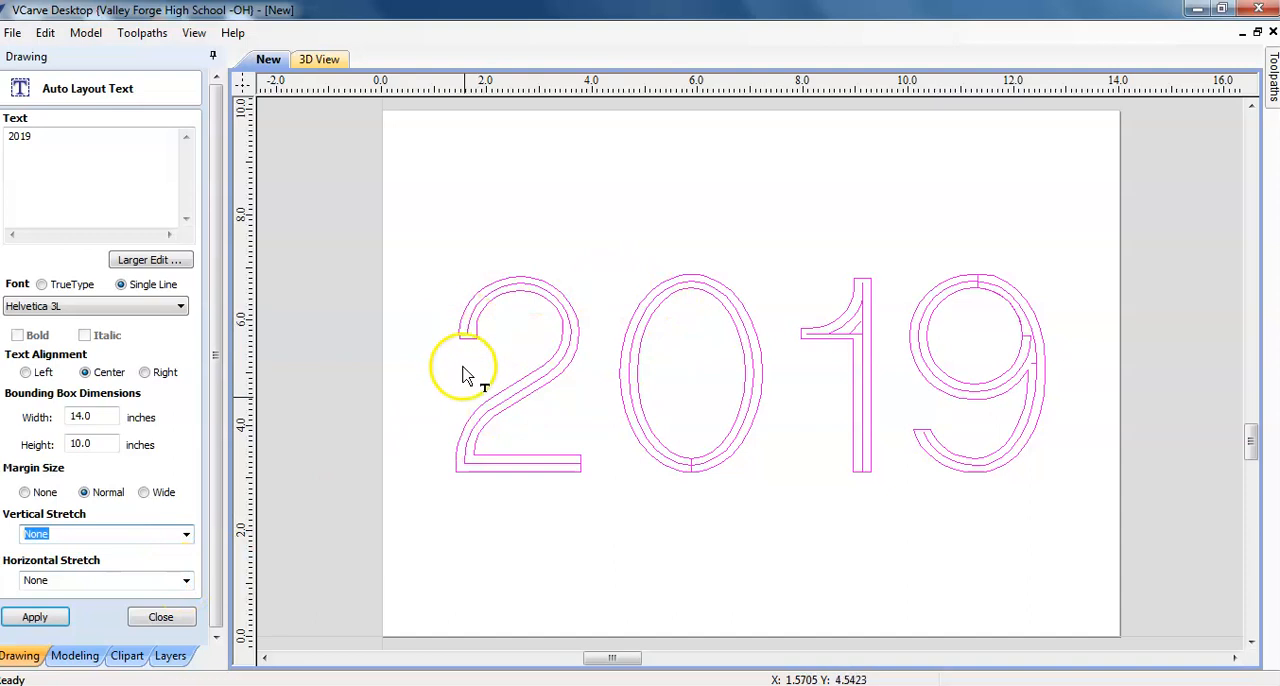
mouse_move(604, 338)
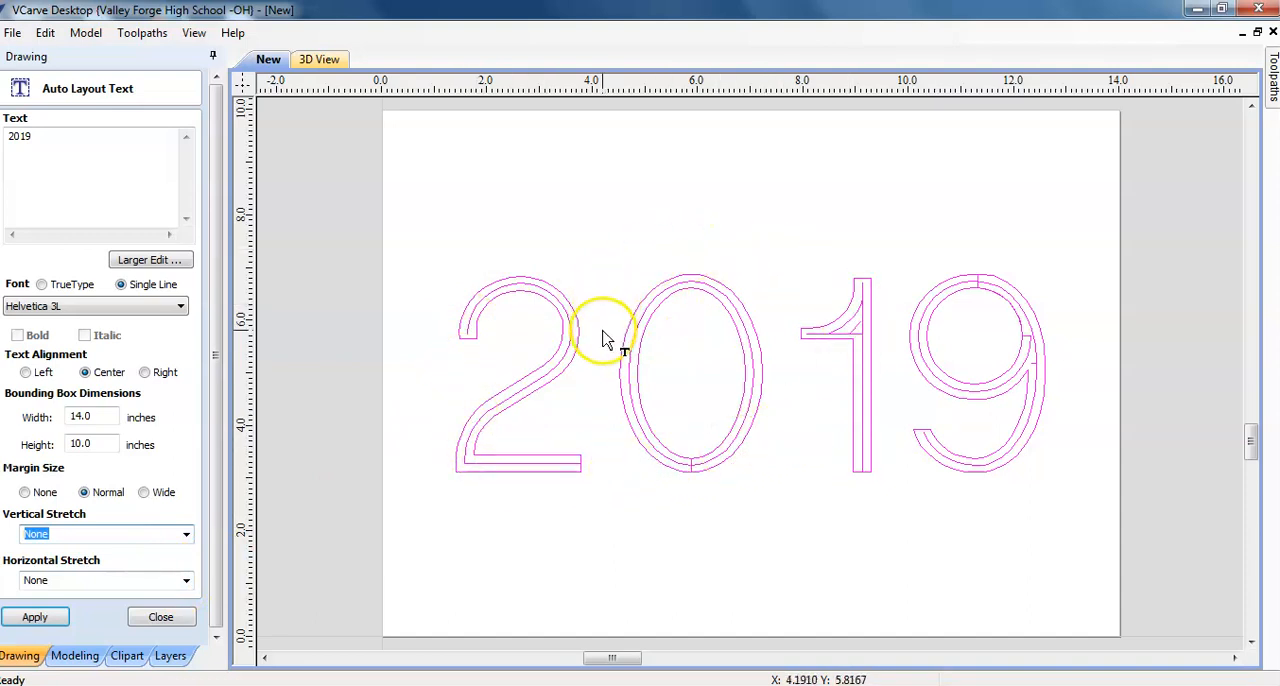
mouse_move(604, 336)
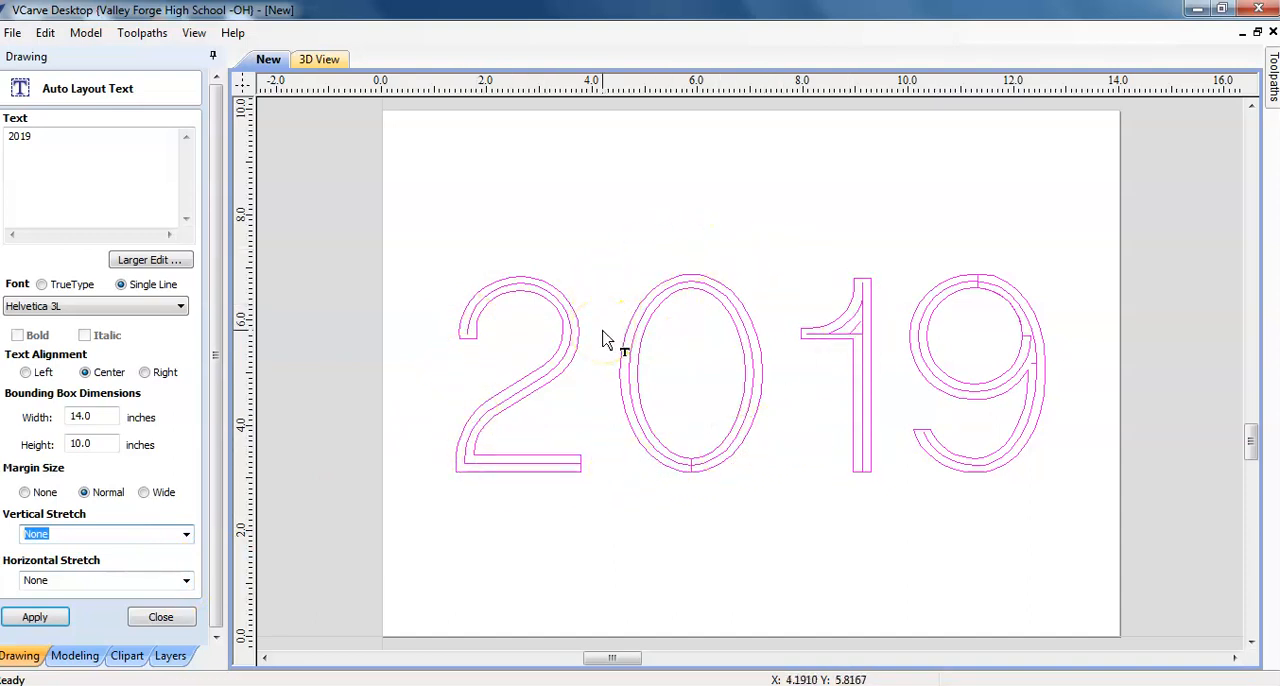
mouse_move(672, 312)
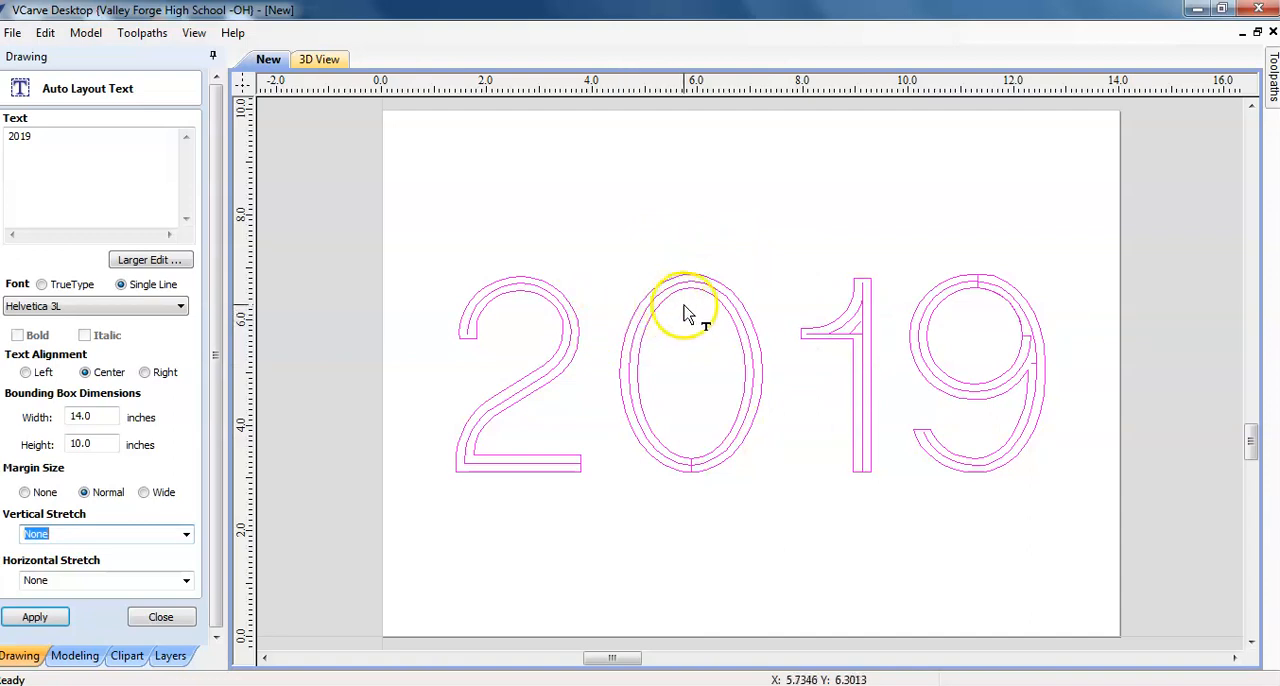
mouse_move(1250, 96)
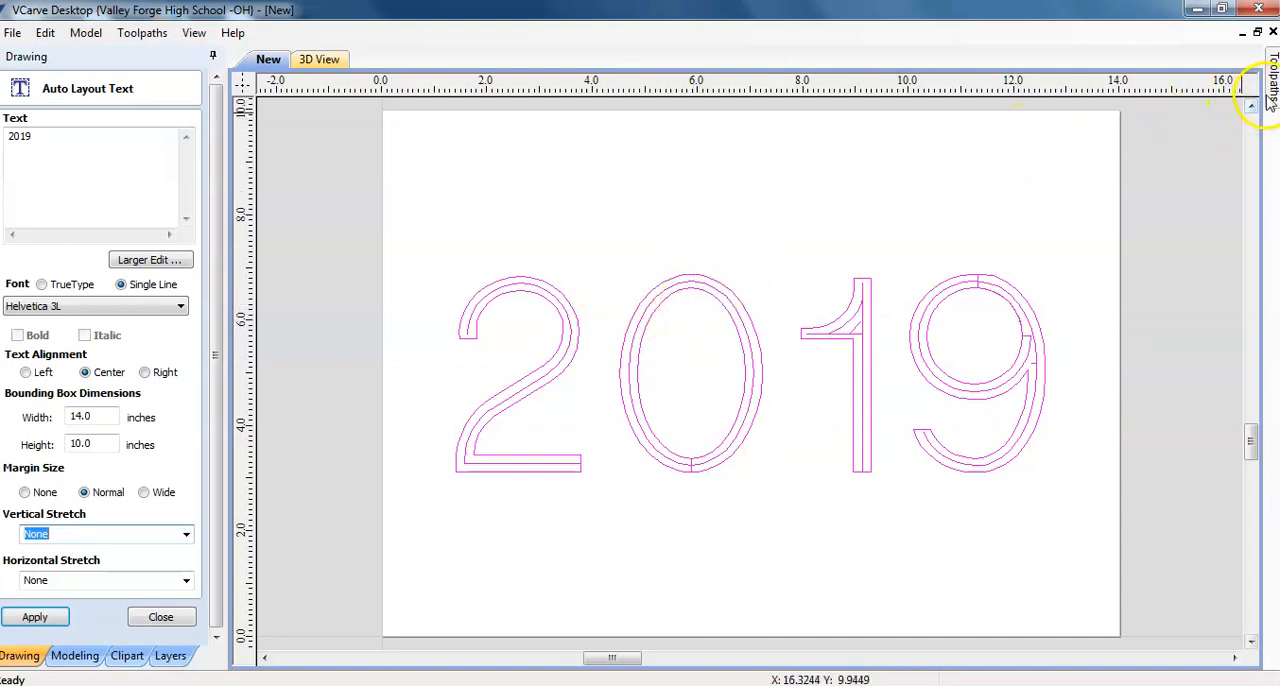
Step: Begin a Quick Engrave toolpath for the 2019 text with the diamond drag tool
click(1270, 90)
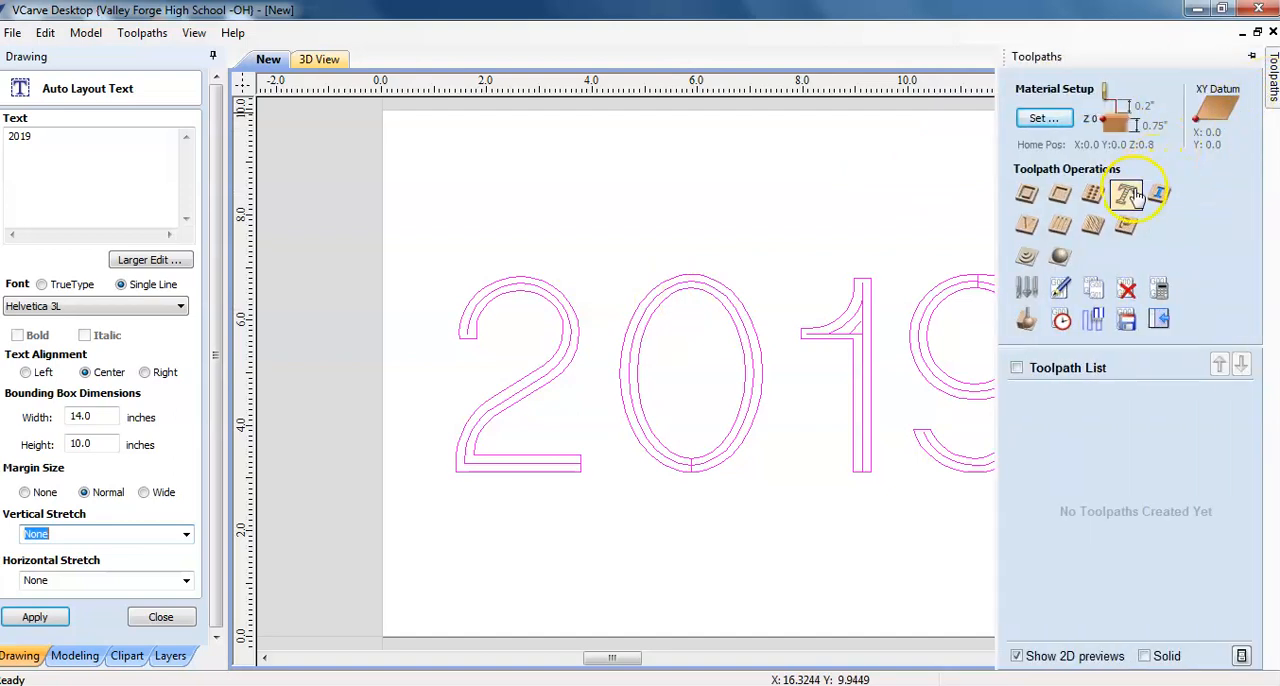
mouse_move(1126, 194)
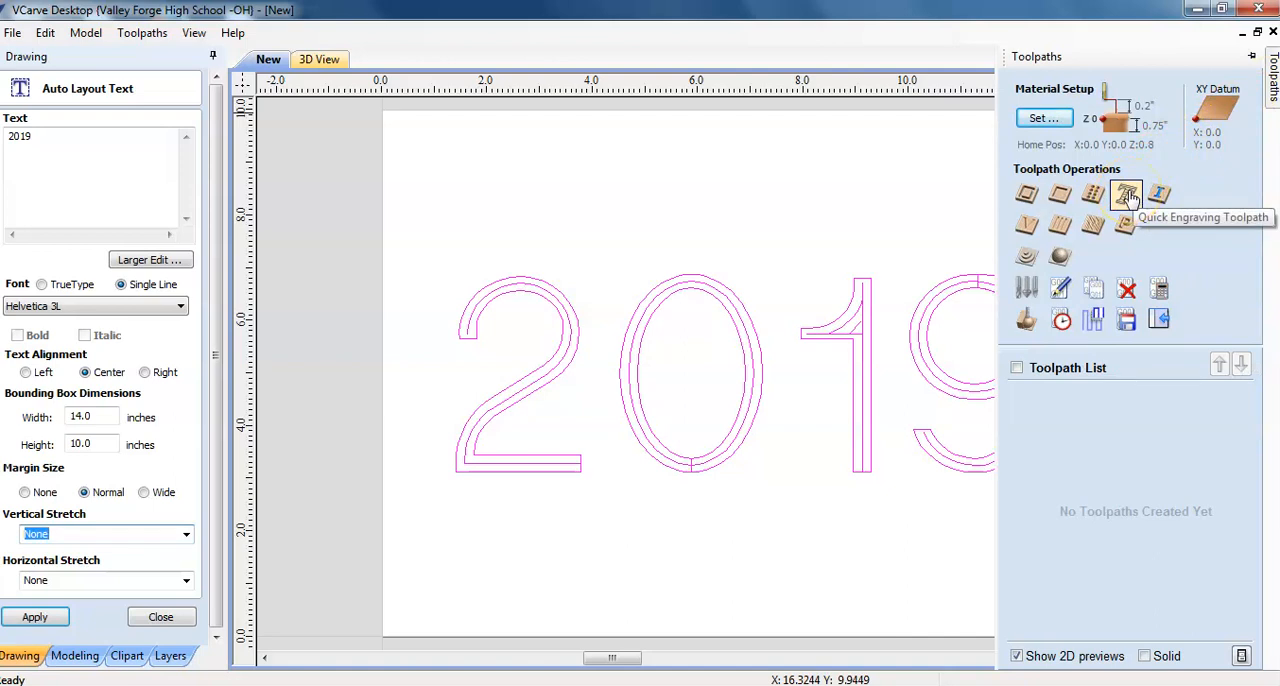
click(1126, 196)
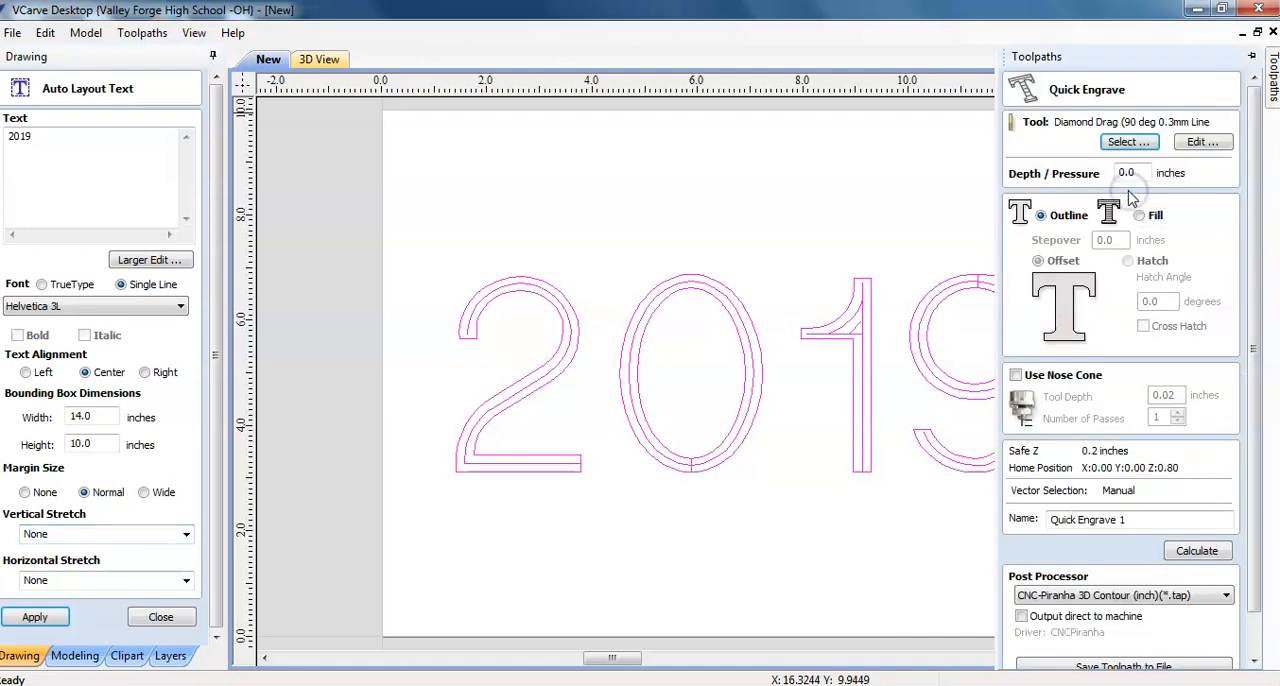
mouse_move(1128, 196)
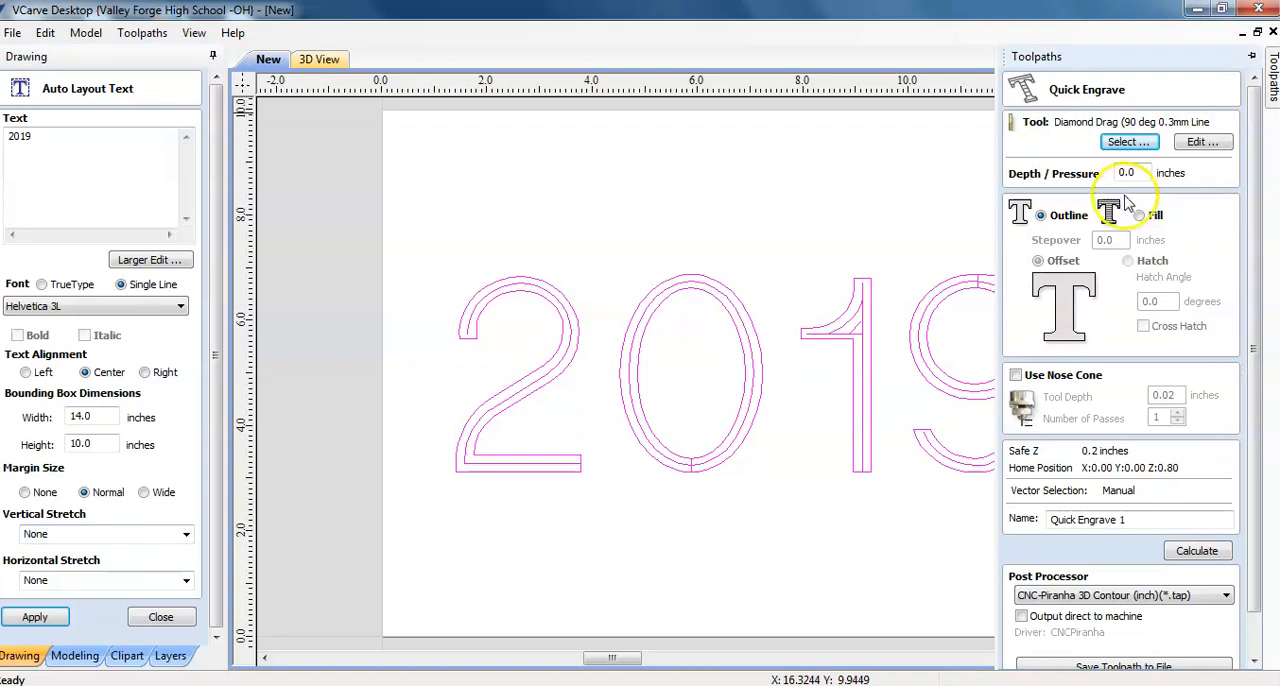
mouse_move(1060, 220)
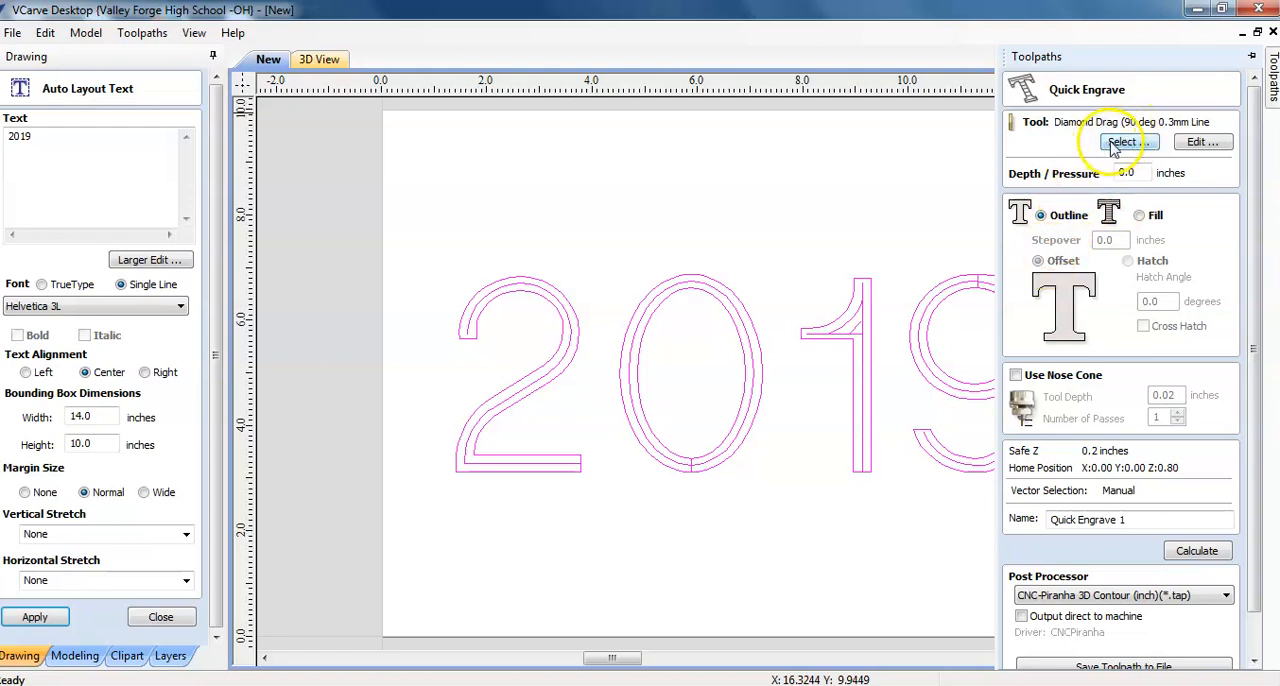
mouse_move(1120, 142)
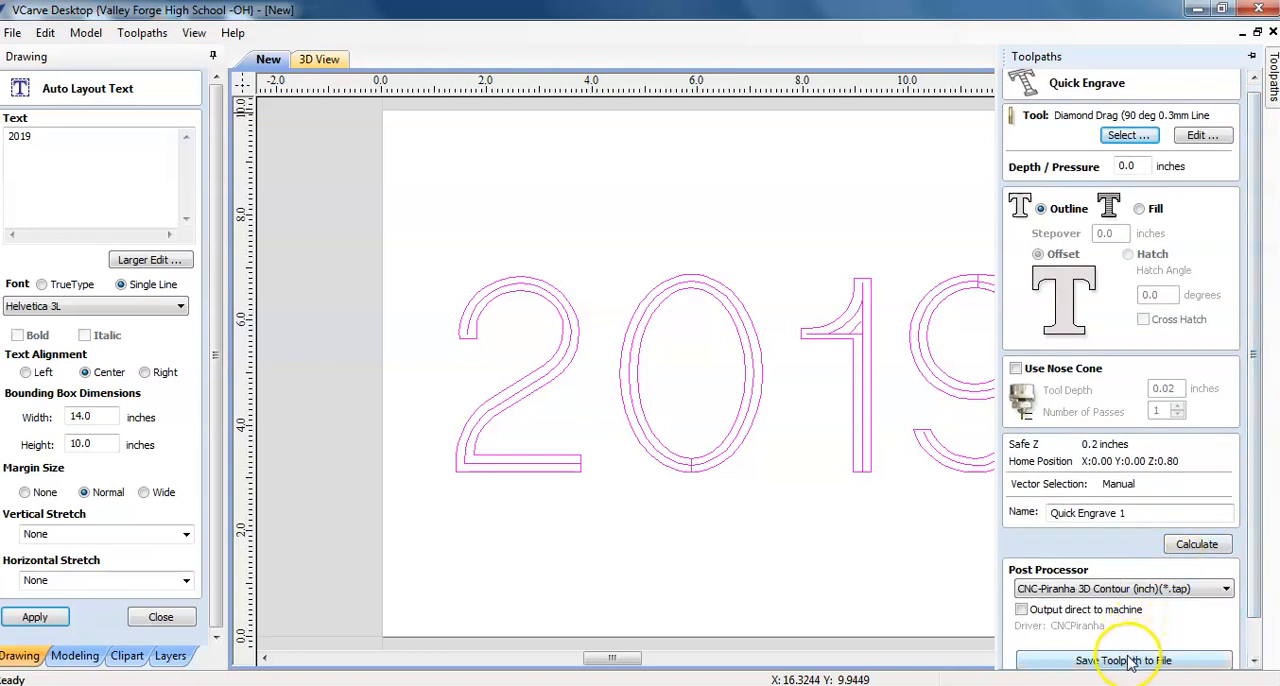
Step: Save the engraving toolpath as 2019.tap on the Desktop, replacing the existing file
click(1124, 660)
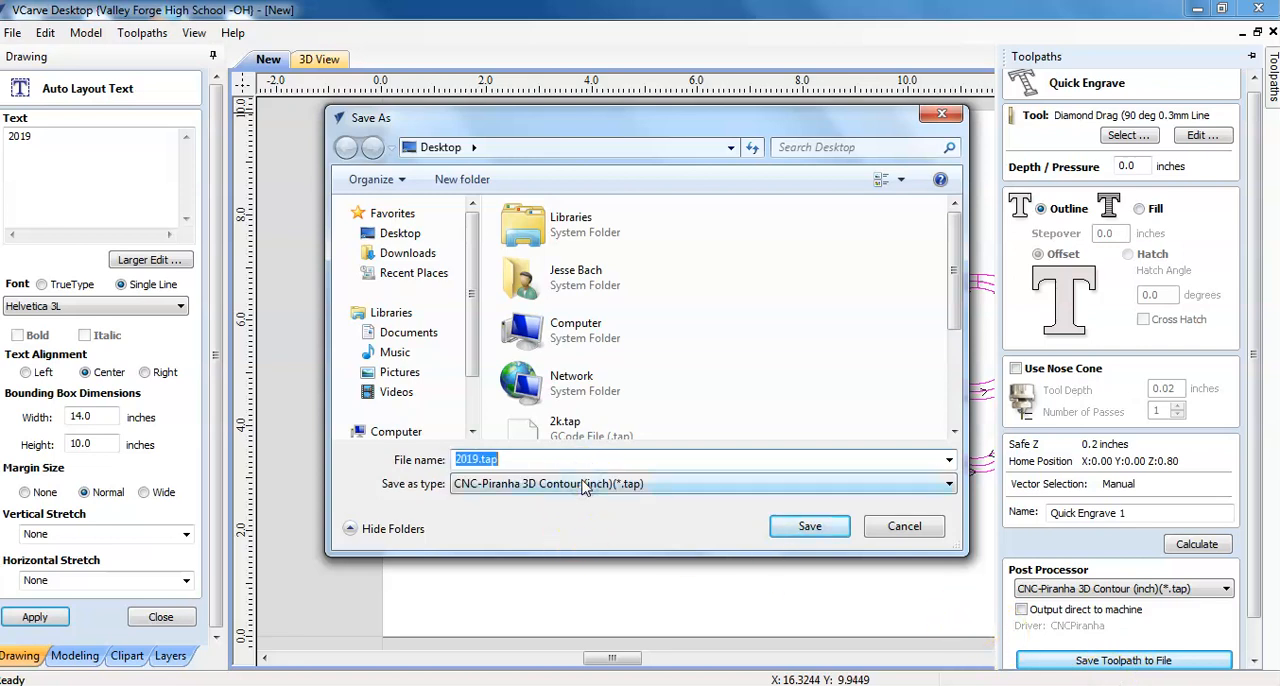
mouse_move(808, 526)
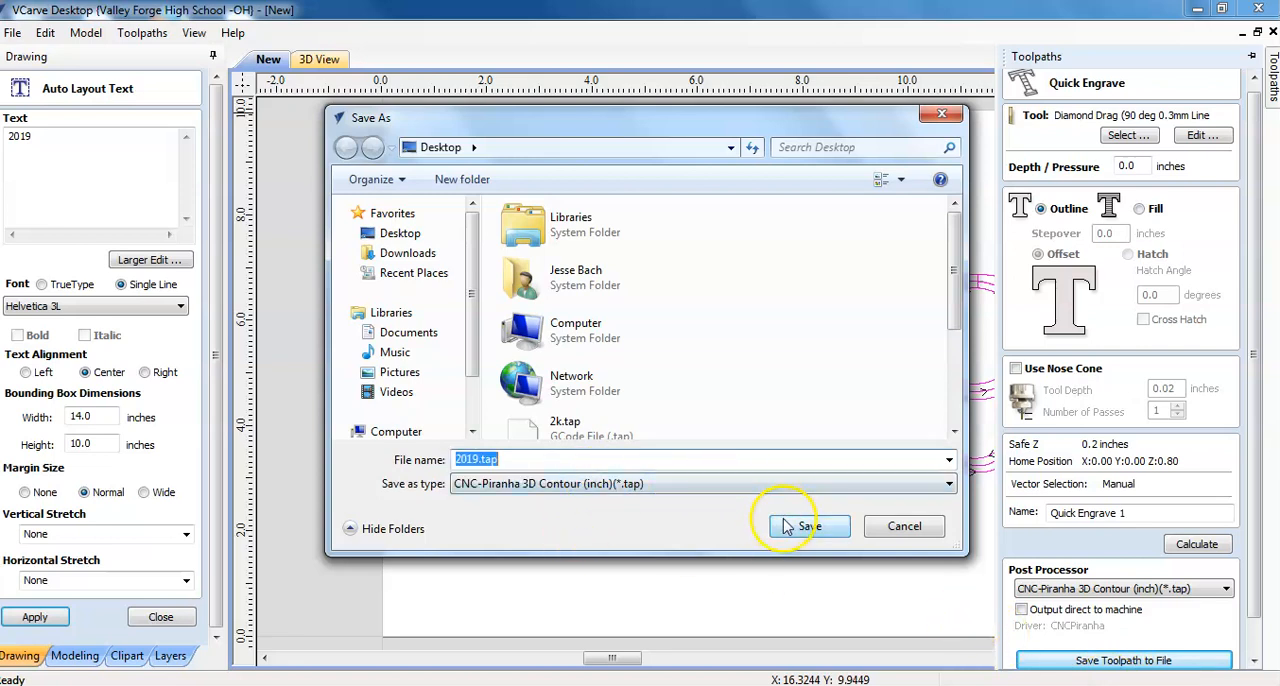
click(808, 526)
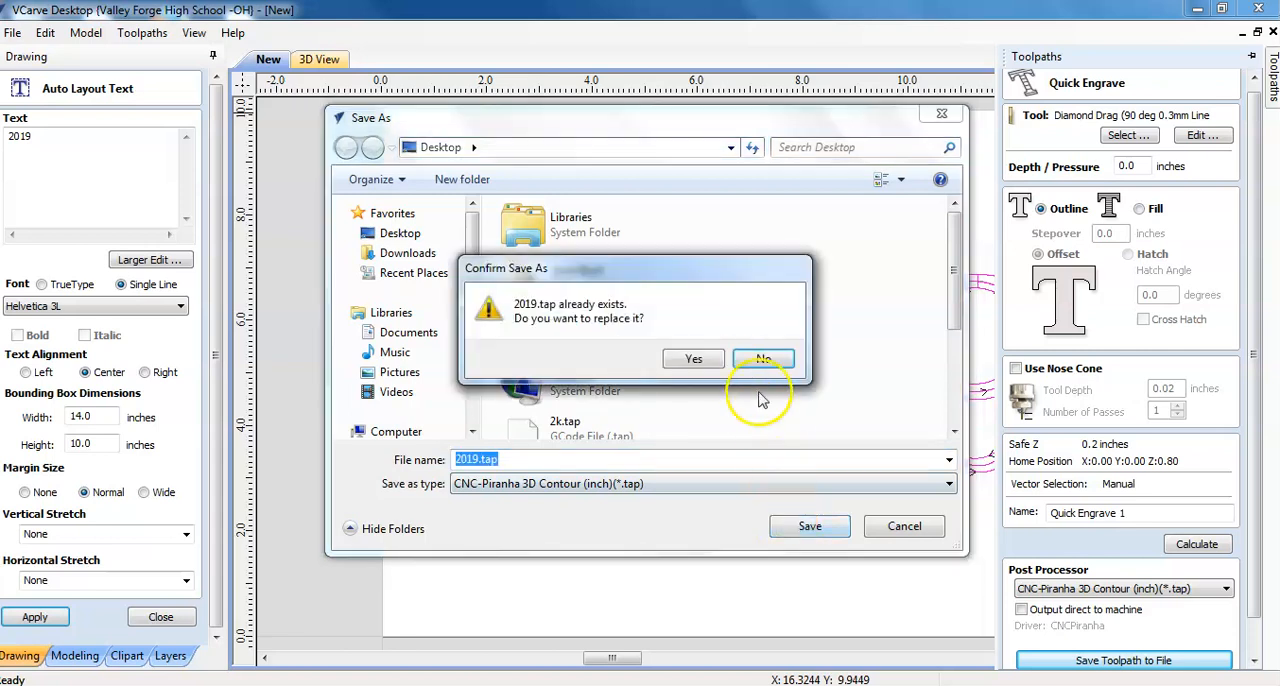
click(692, 358)
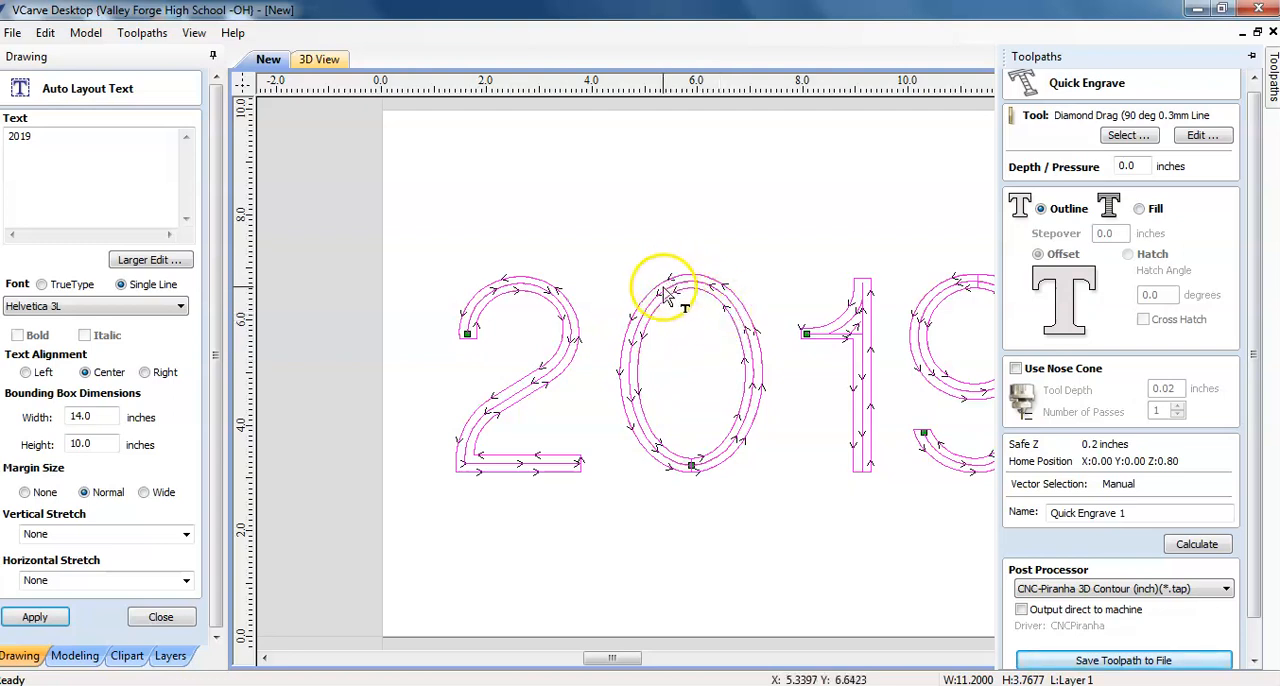
mouse_move(638, 406)
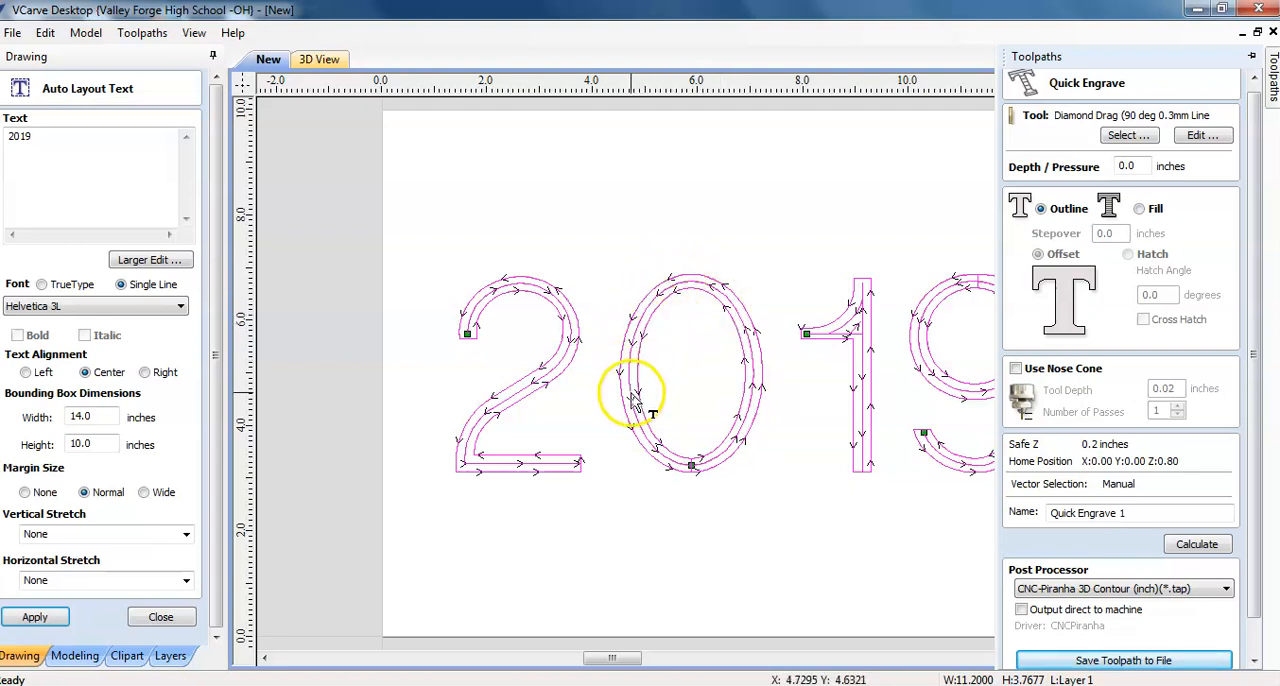
mouse_move(876, 336)
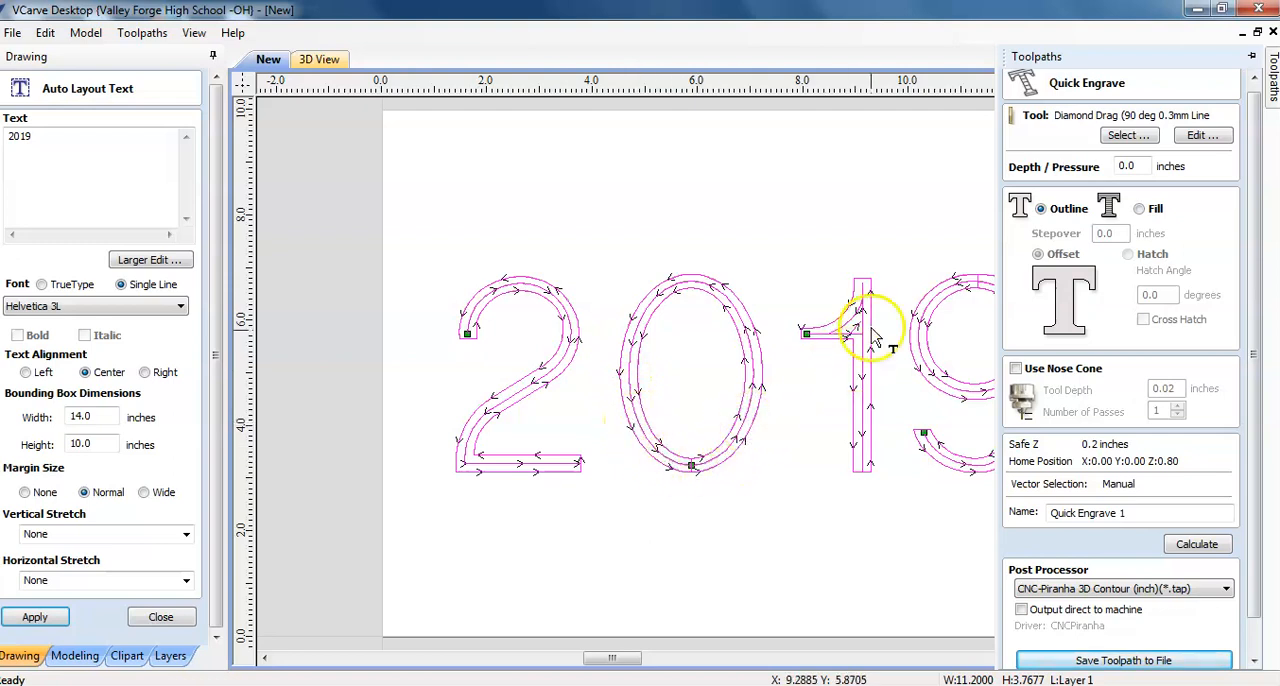
mouse_move(616, 490)
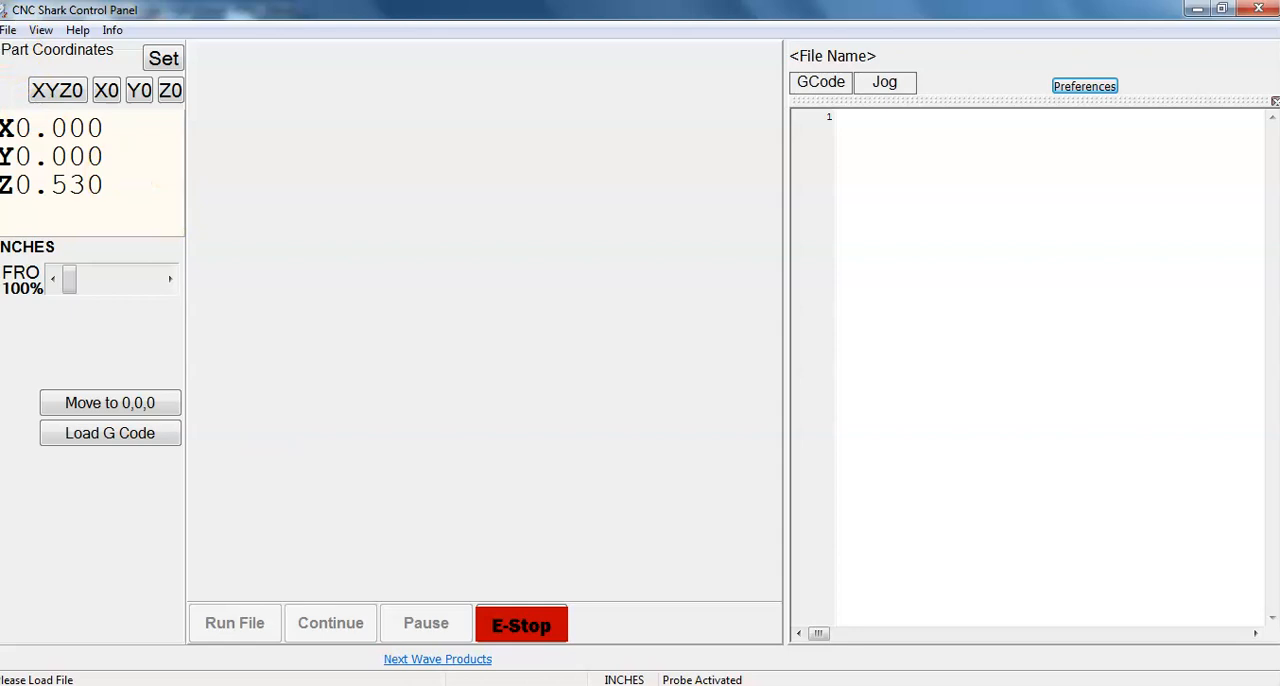
Step: Load 2019.tap from the Desktop into the control panel
click(8, 28)
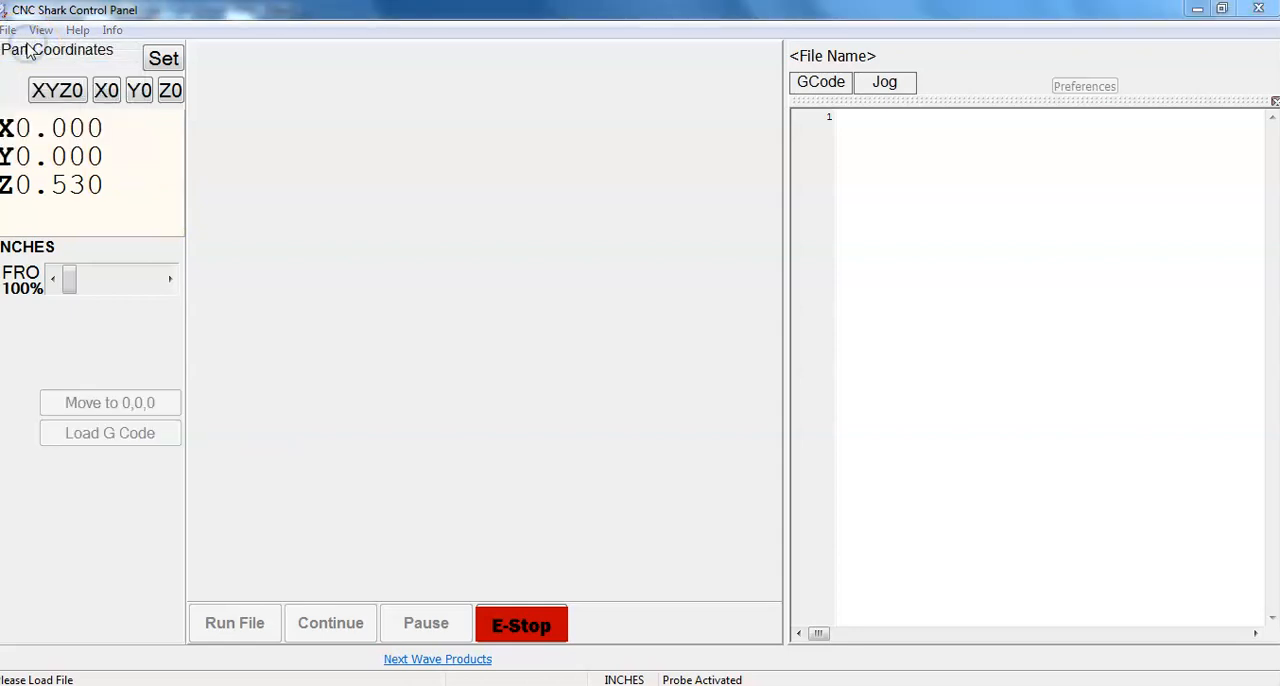
click(108, 432)
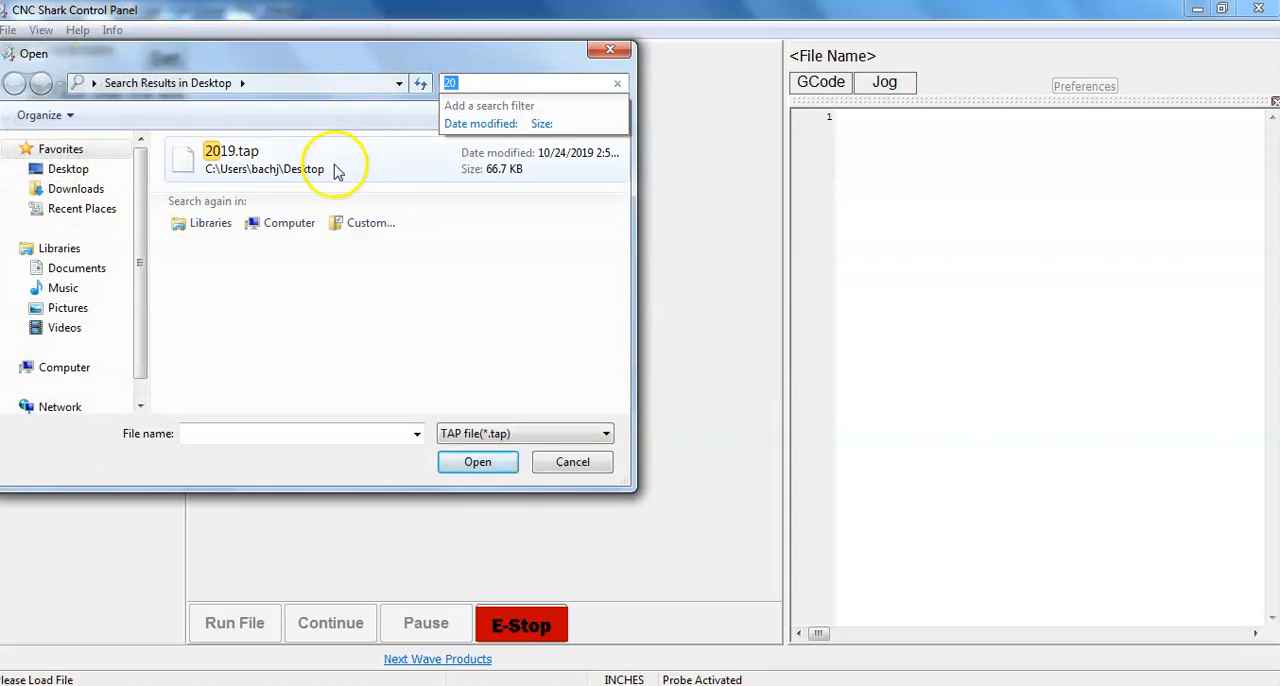
click(232, 152)
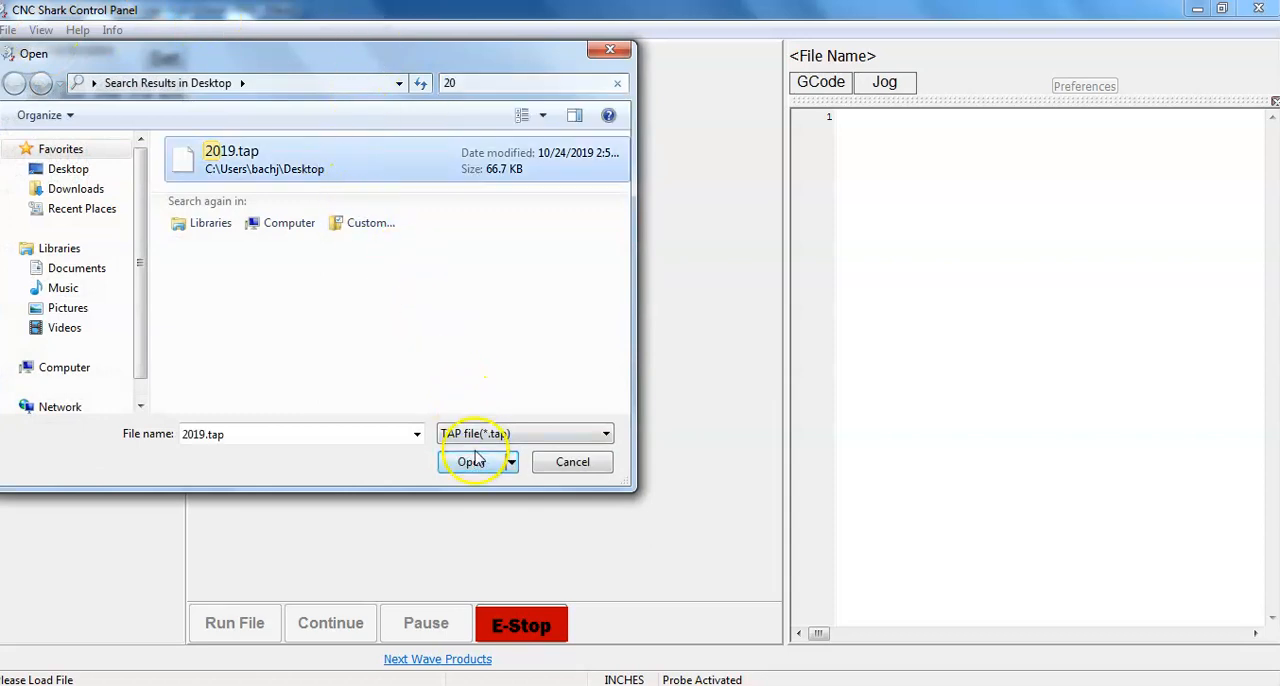
click(472, 460)
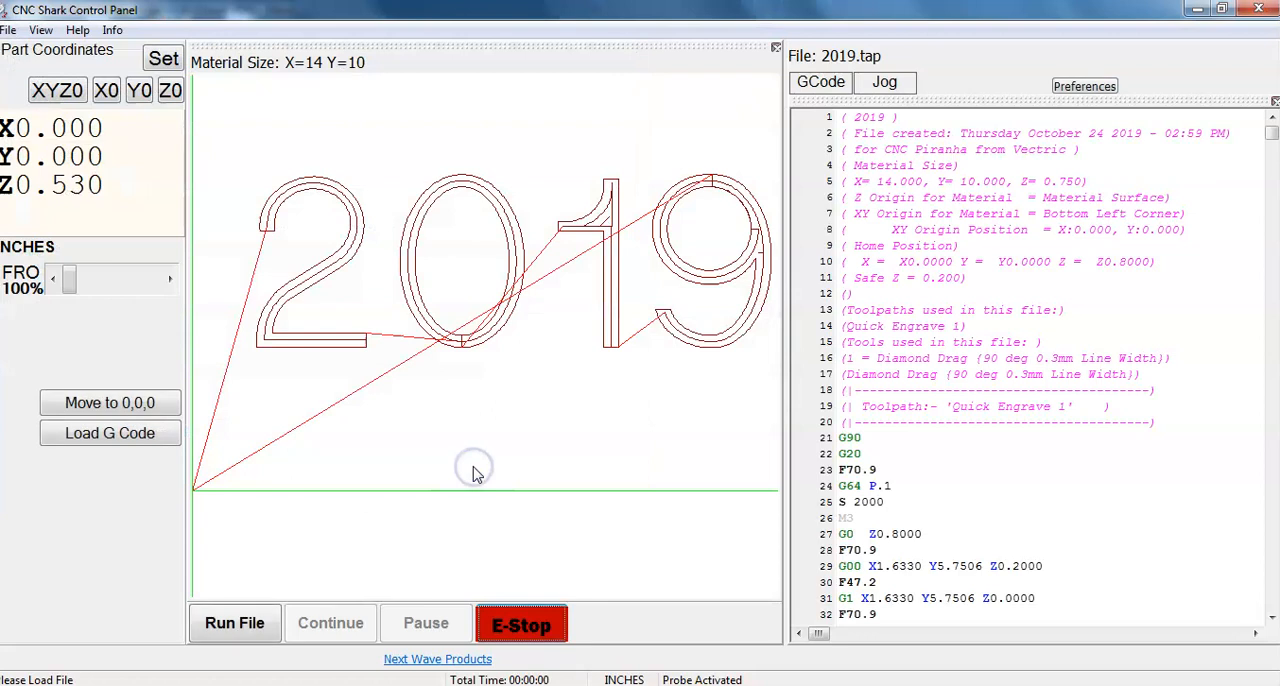
mouse_move(320, 290)
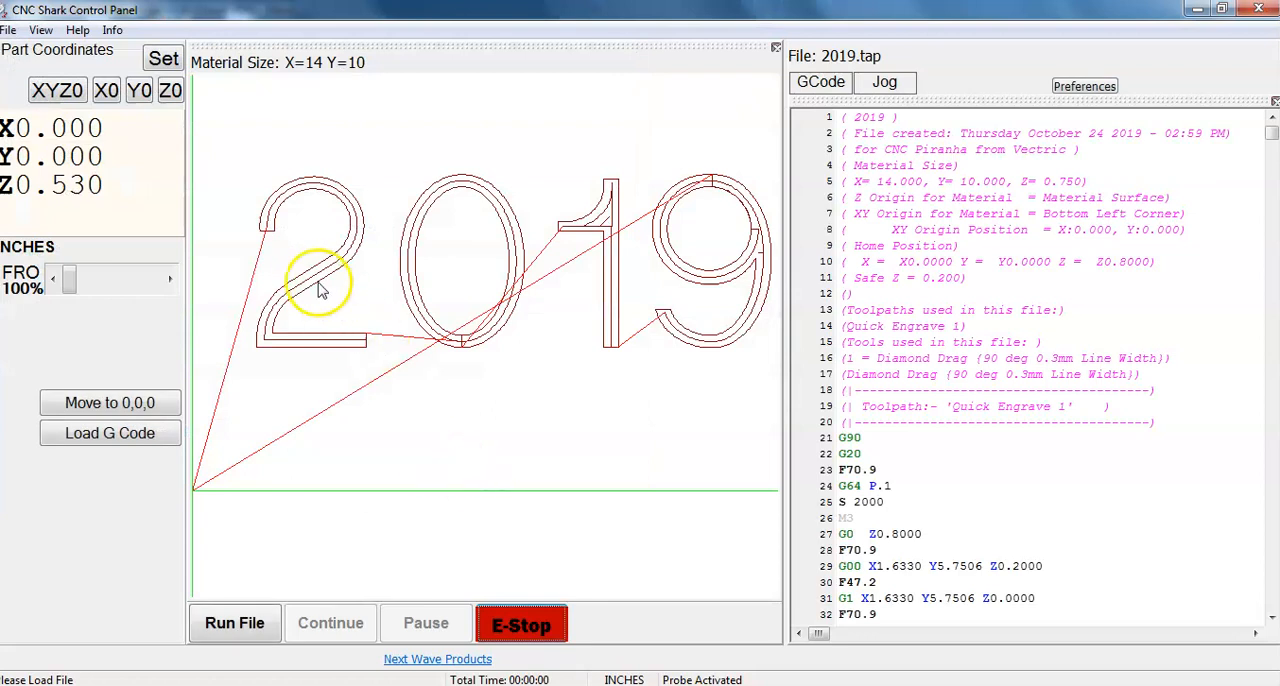
mouse_move(996, 56)
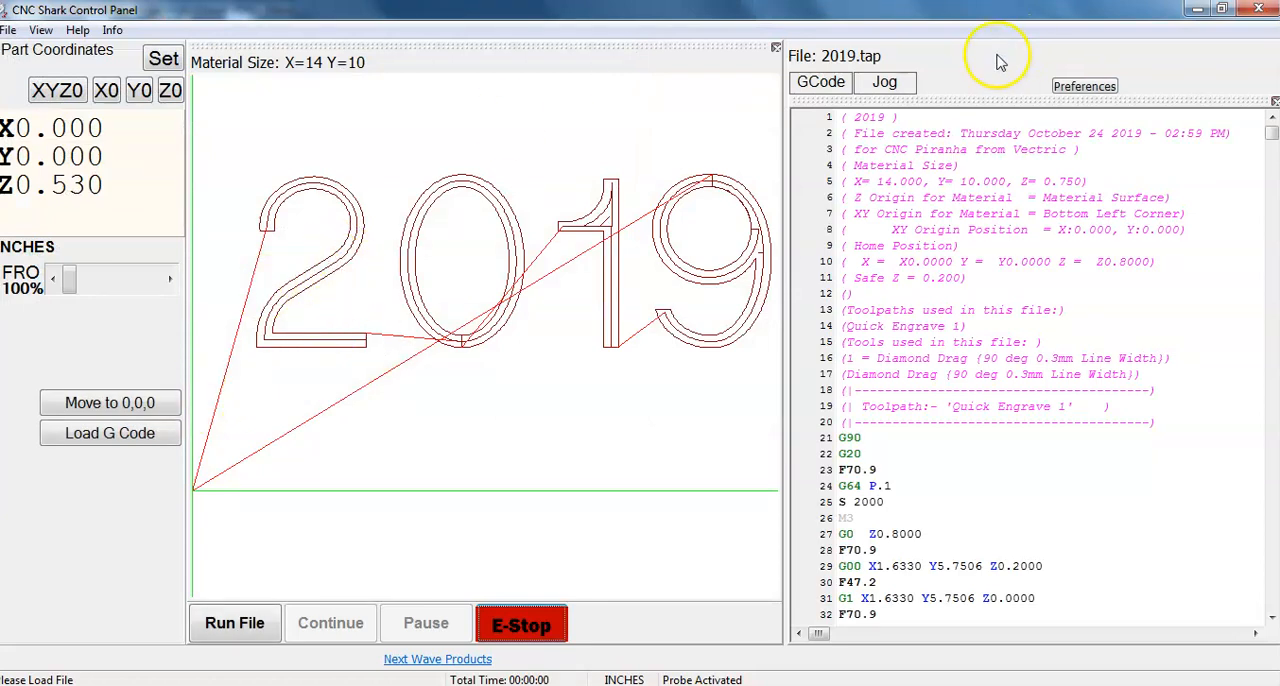
mouse_move(684, 190)
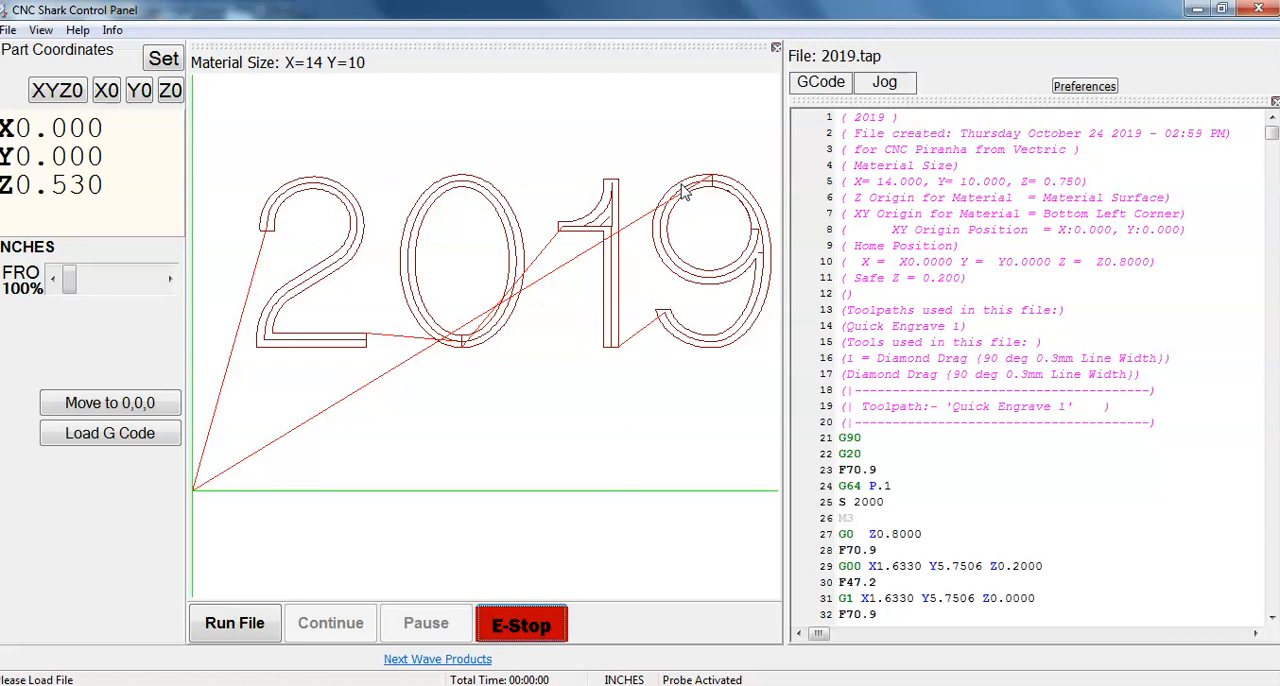
mouse_move(176, 608)
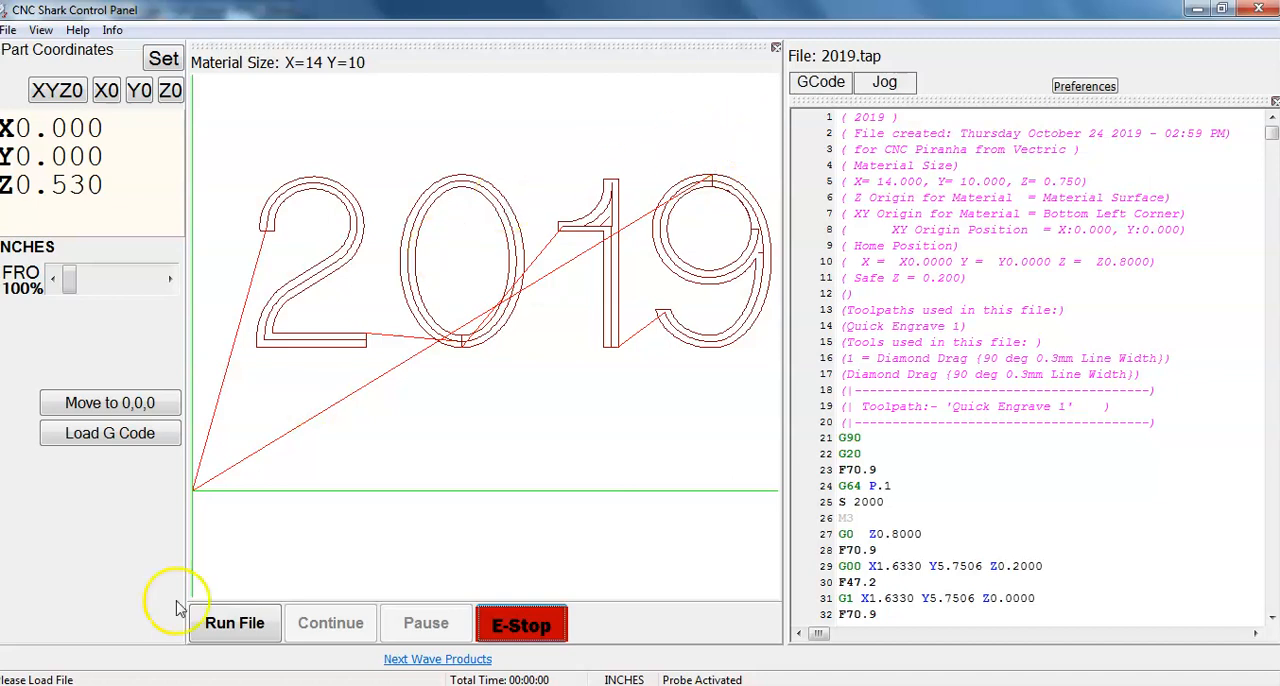
Step: Run the loaded 2019.tap job, bringing up the touch plate prompt
click(234, 622)
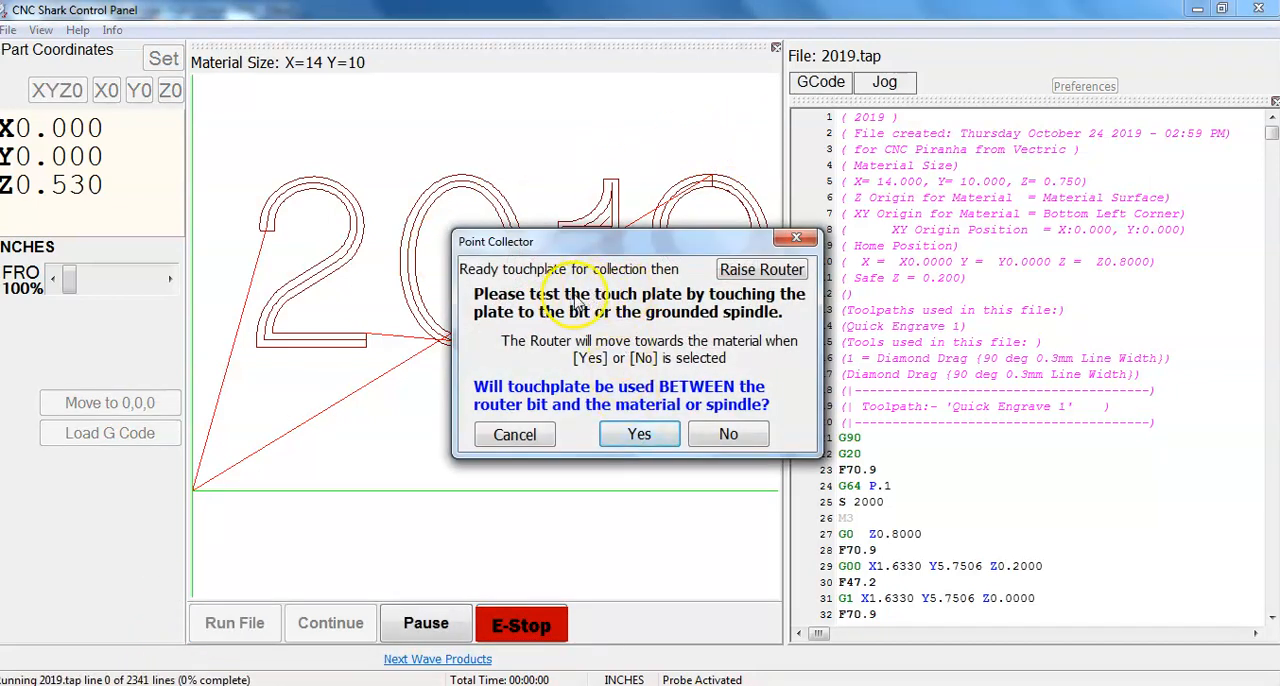
mouse_move(584, 304)
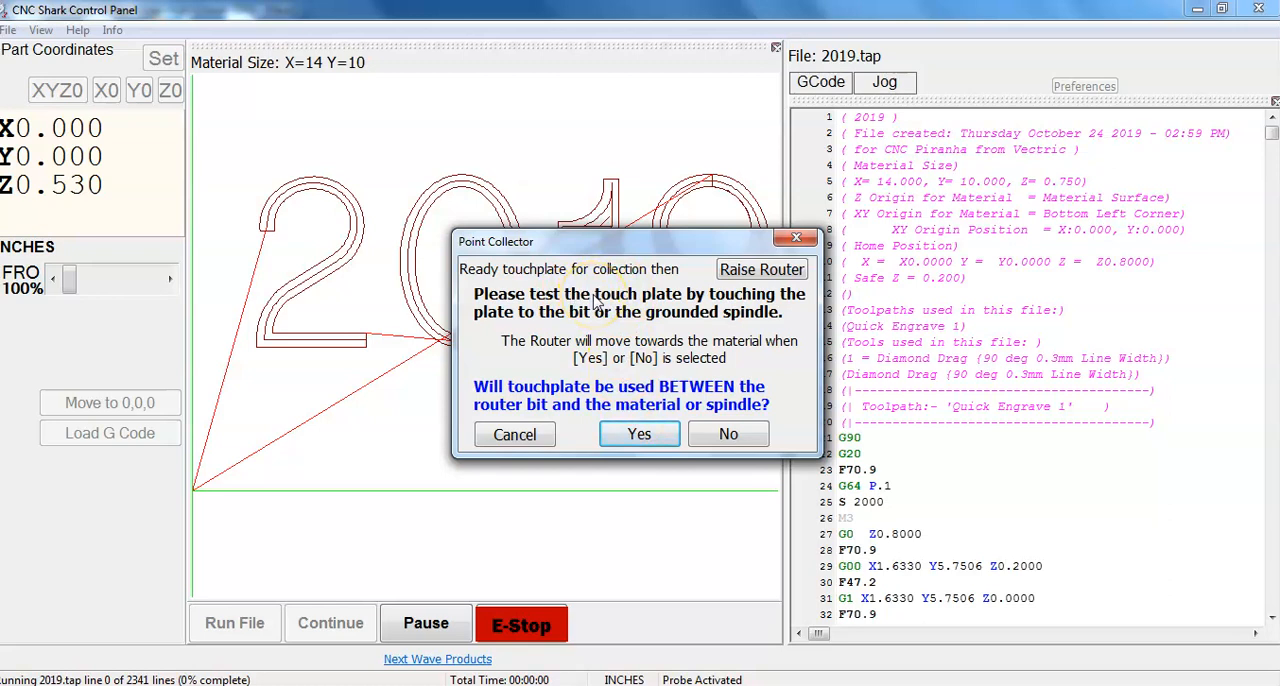